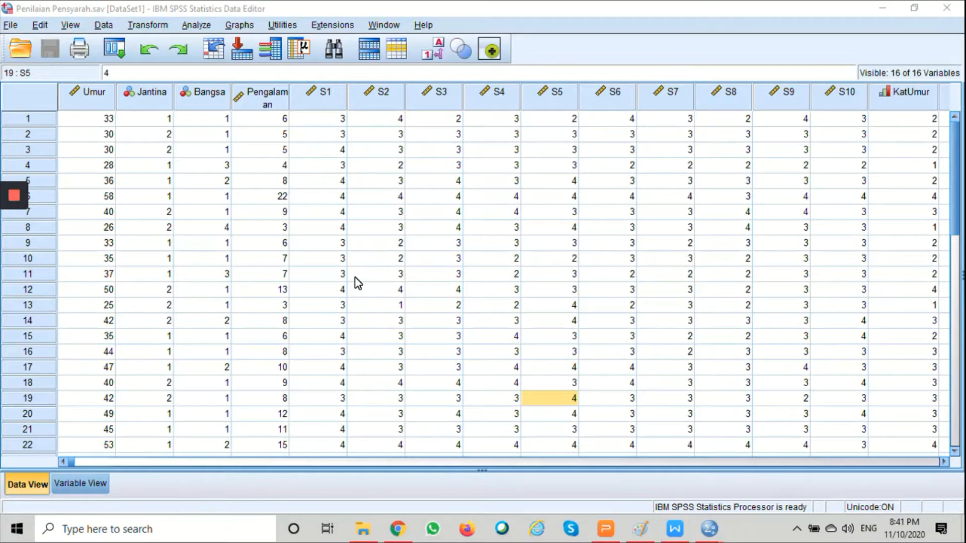
mouse_move(196, 24)
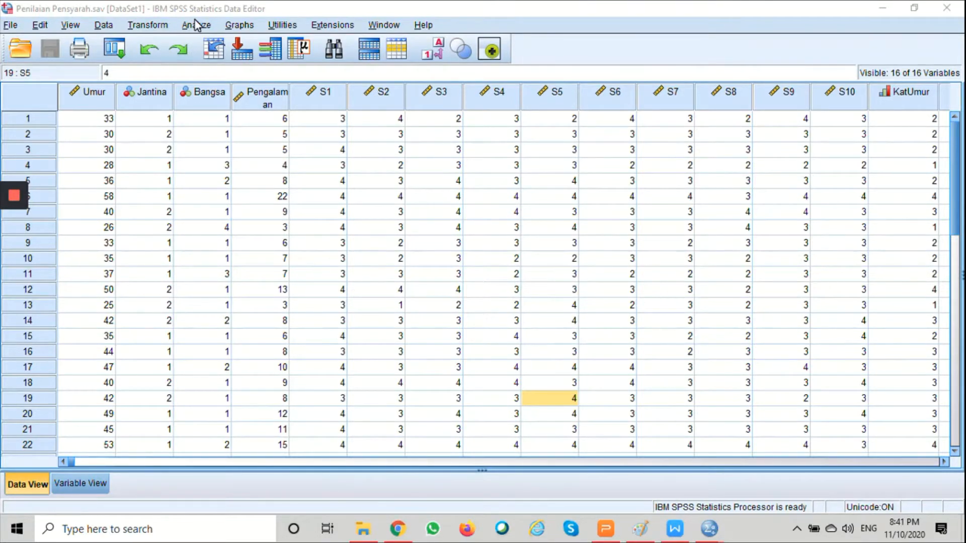
- Start a linear regression analysis on the Penilaian Pensyarah data via Analyze > Regression > Linear
left_click(196, 24)
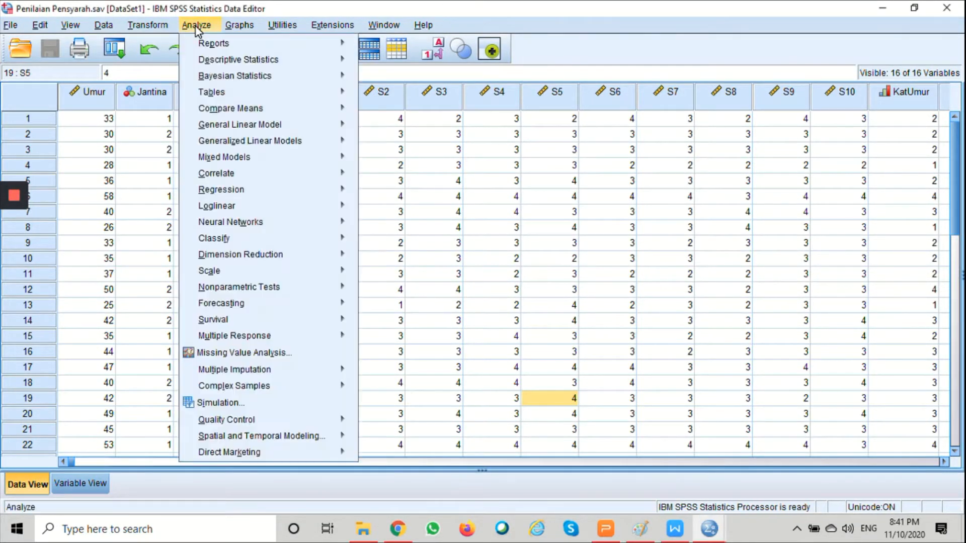
mouse_move(231, 108)
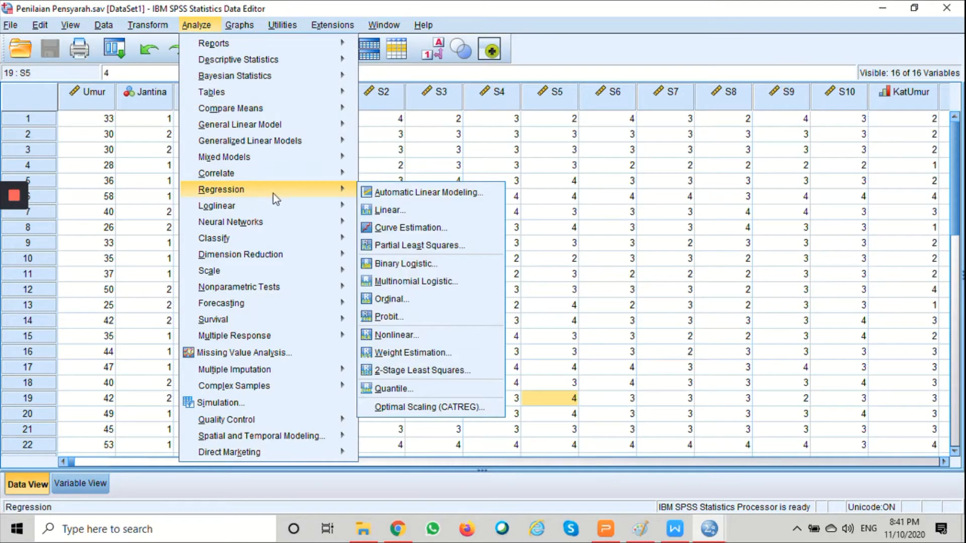
mouse_move(399, 211)
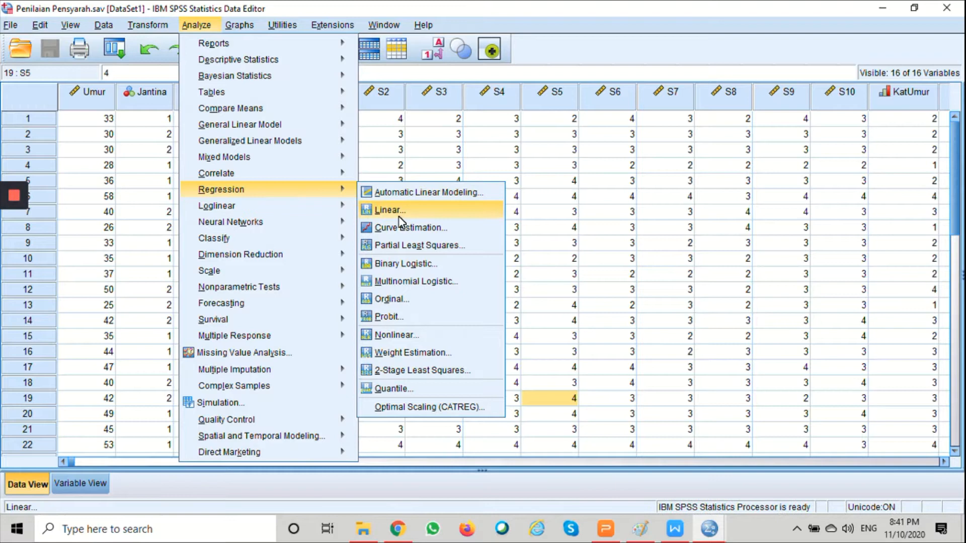
left_click(388, 210)
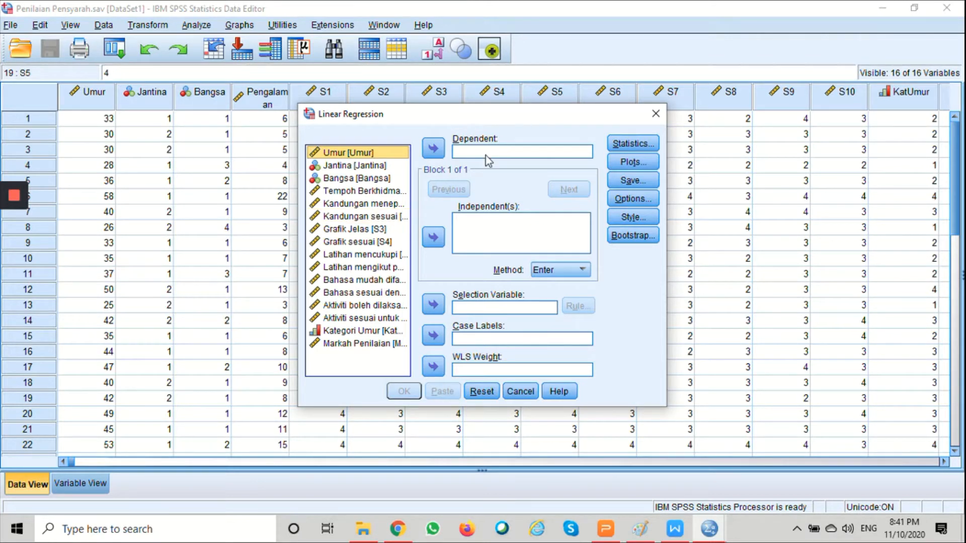
mouse_move(482, 152)
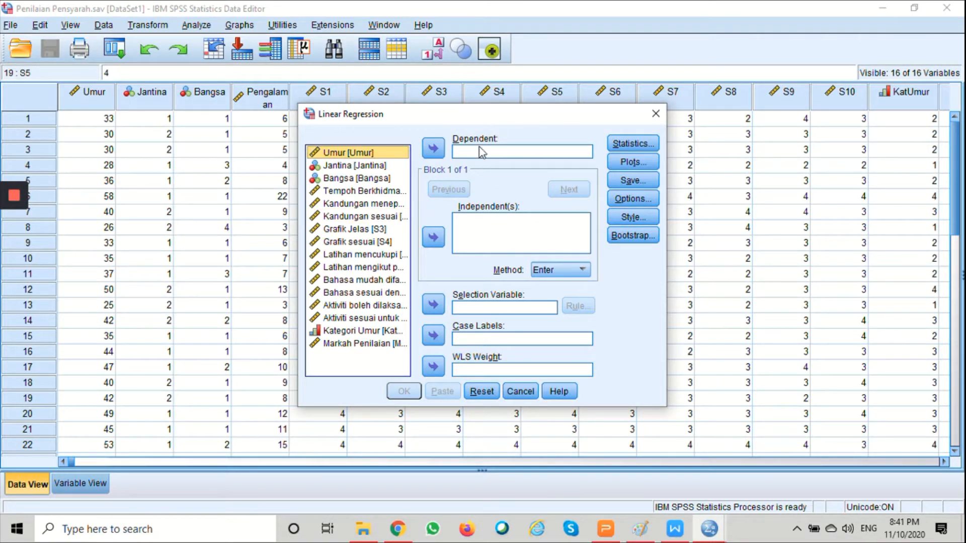
mouse_move(491, 221)
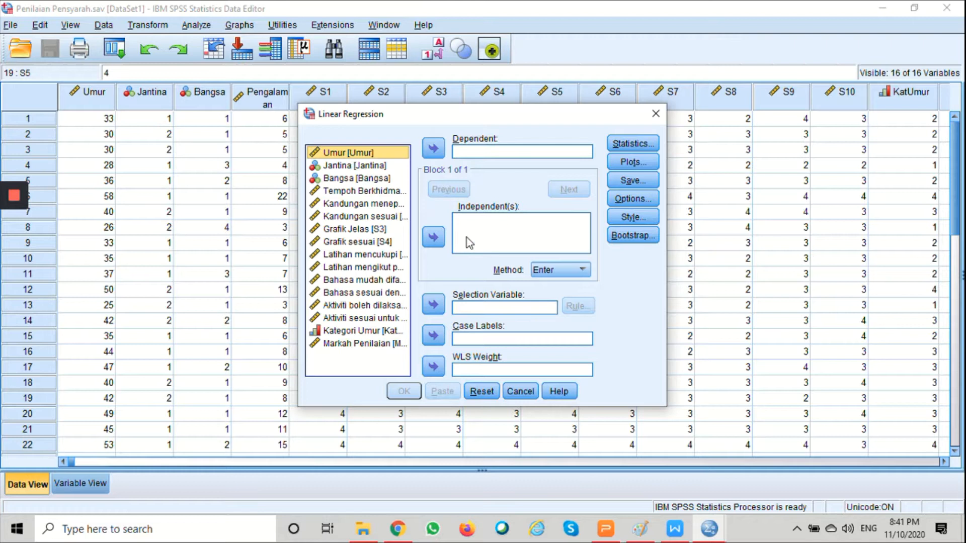
mouse_move(429, 207)
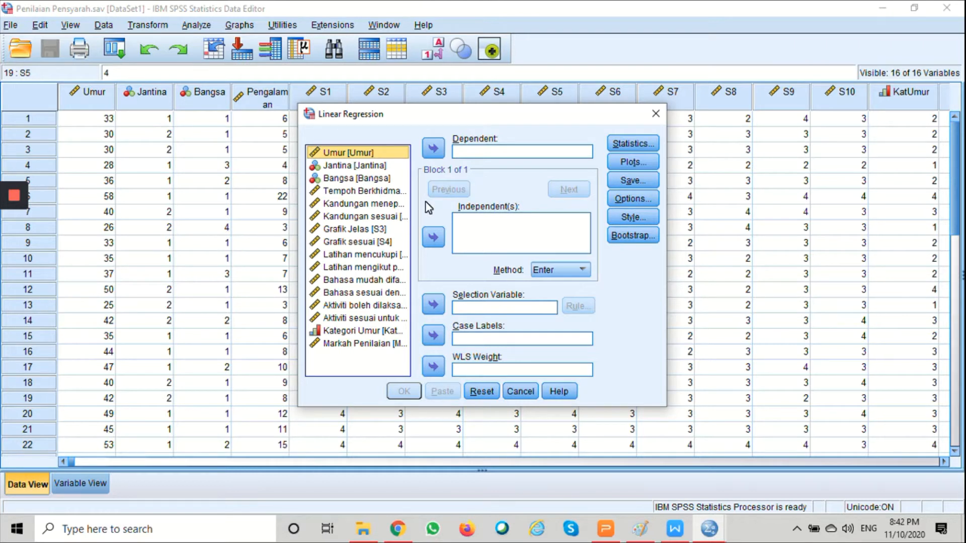
mouse_move(434, 198)
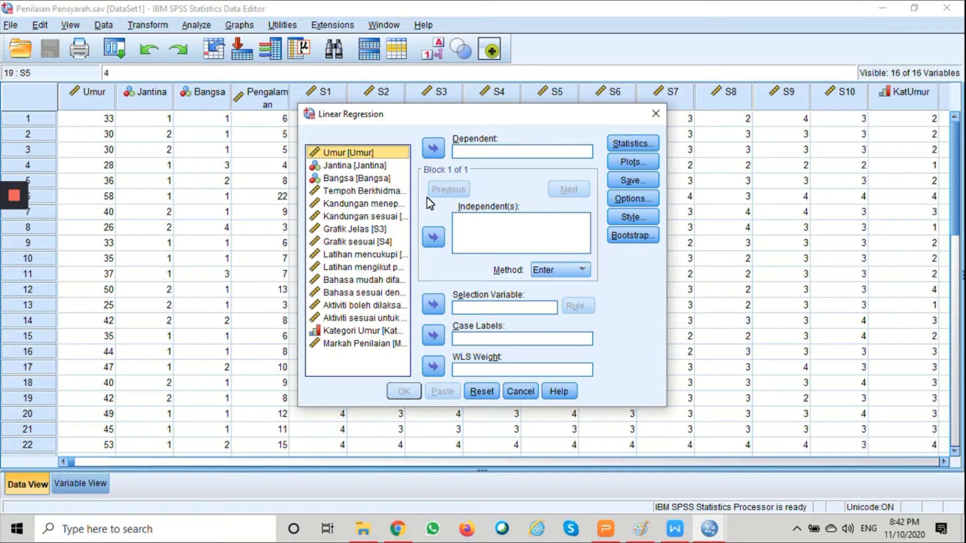
mouse_move(414, 209)
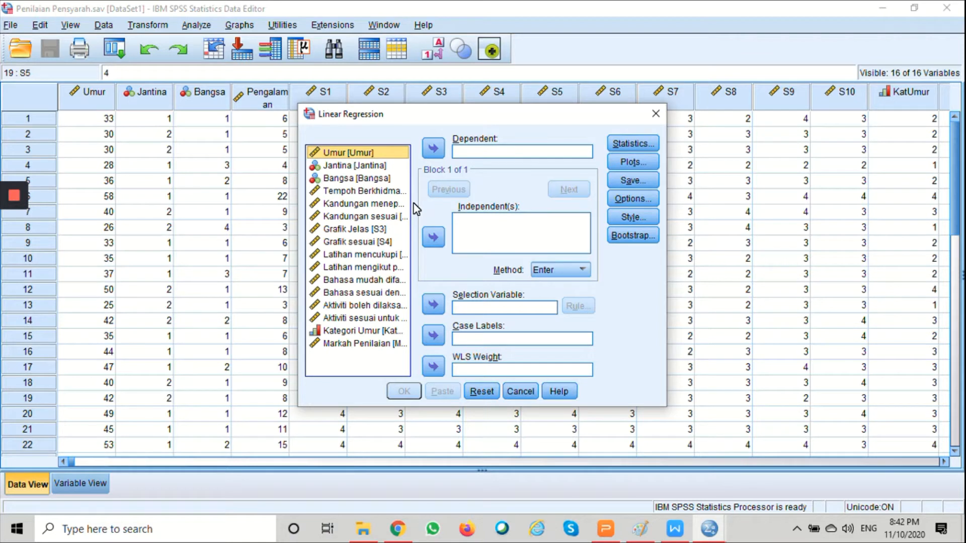
mouse_move(443, 175)
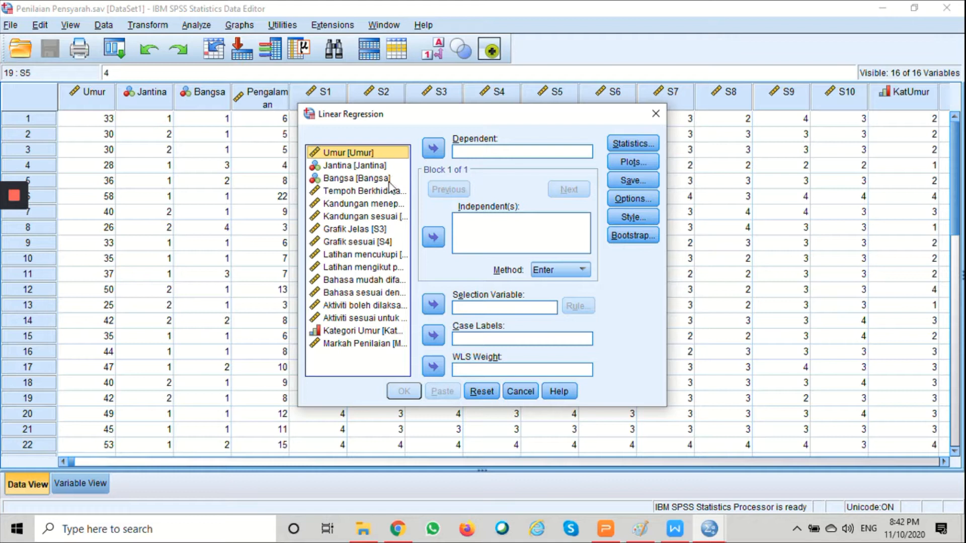
mouse_move(366, 194)
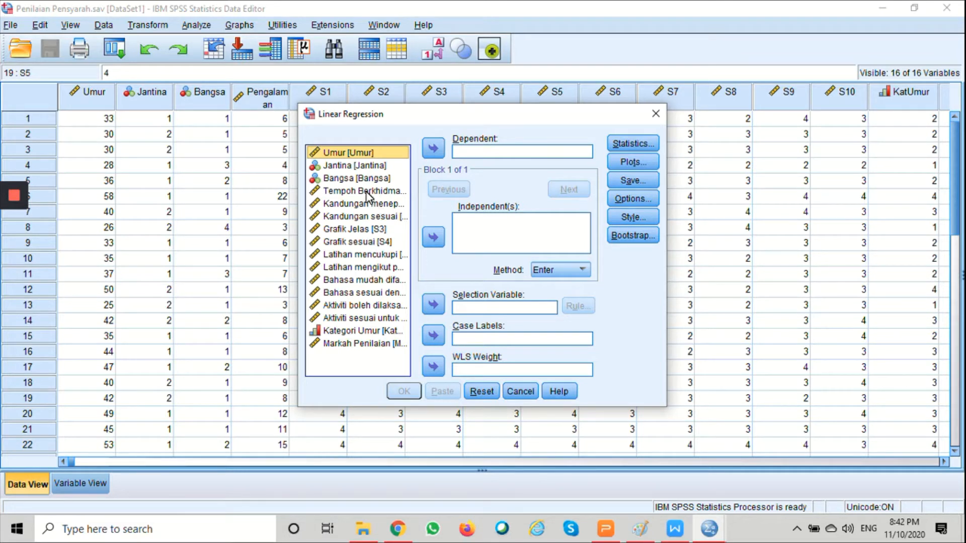
- Run the regression with Tempoh Berkhidmat as independent and Markah Penilaian as dependent variable
left_click(363, 190)
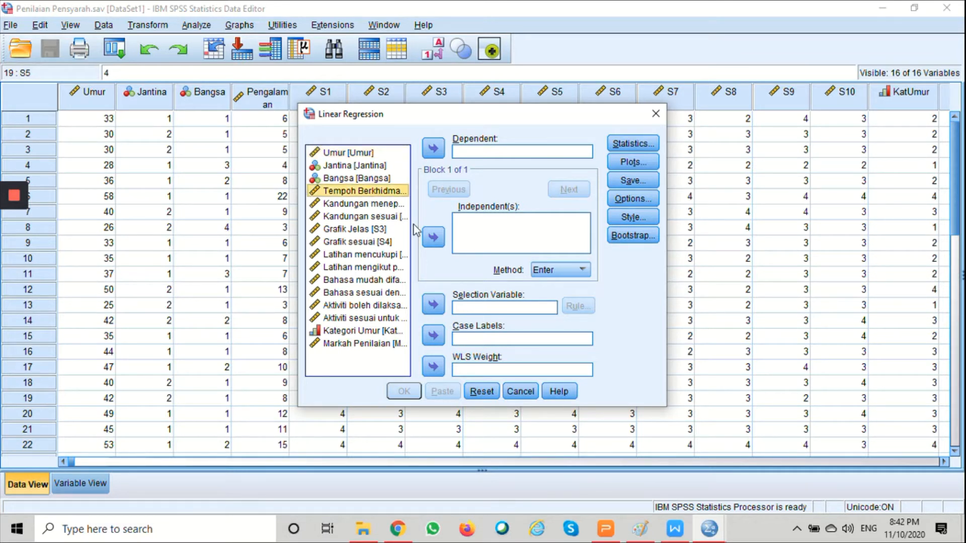
left_click(433, 238)
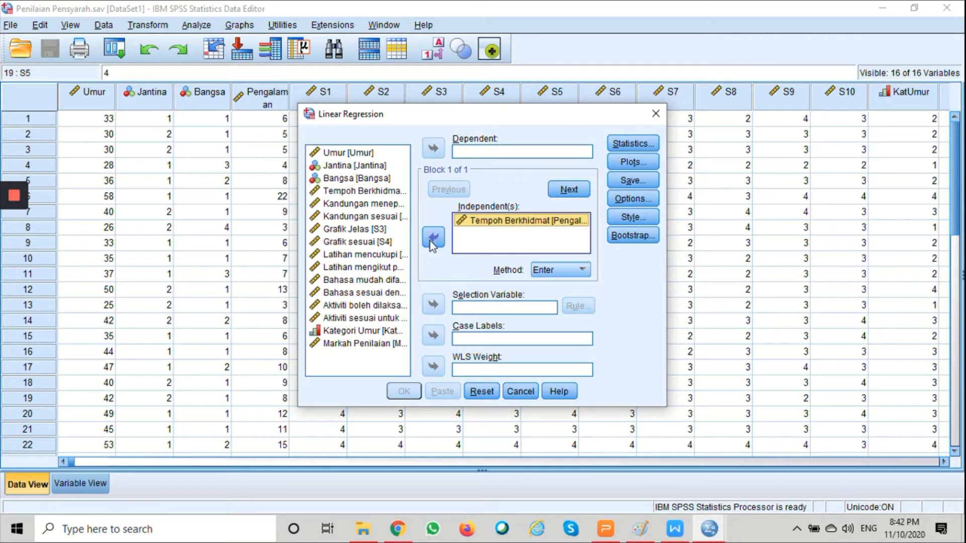
left_click(363, 344)
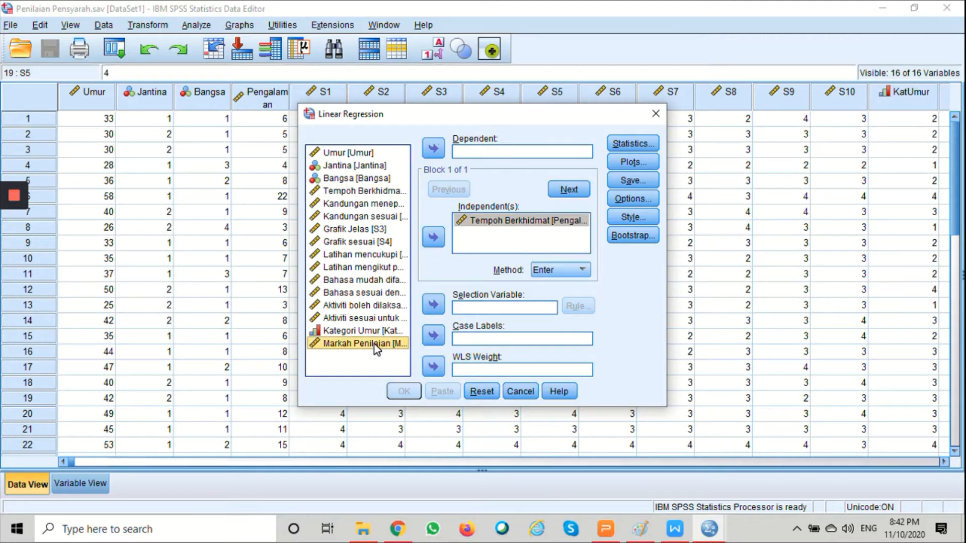
left_click(433, 149)
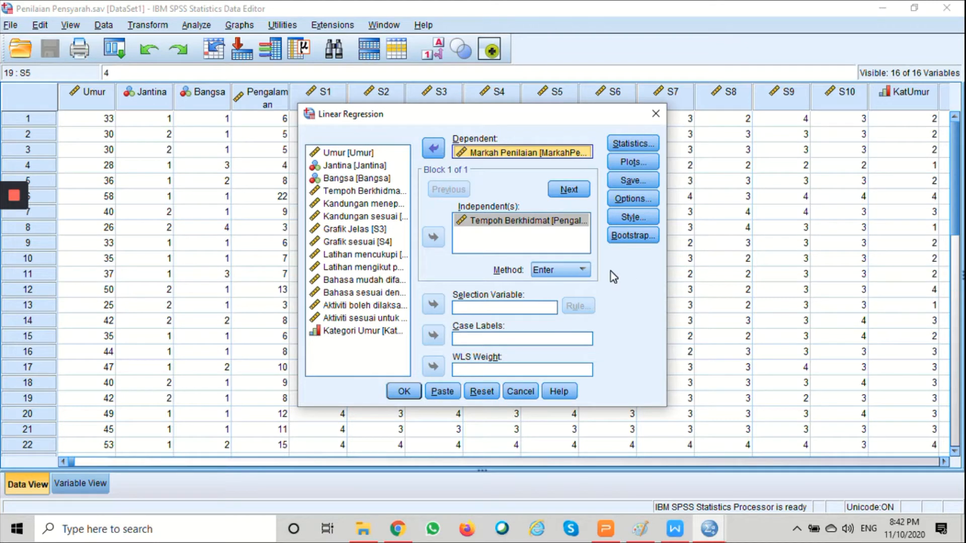
mouse_move(403, 391)
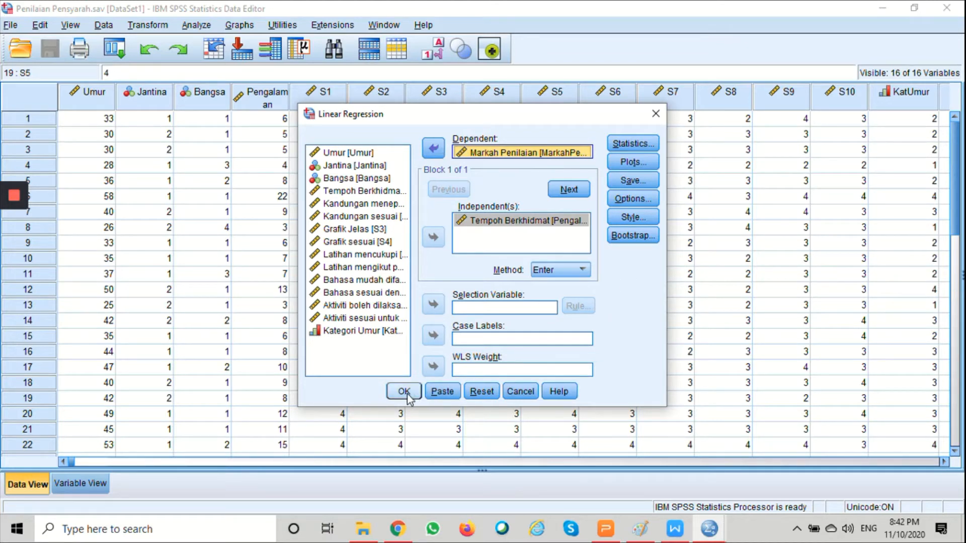
left_click(404, 391)
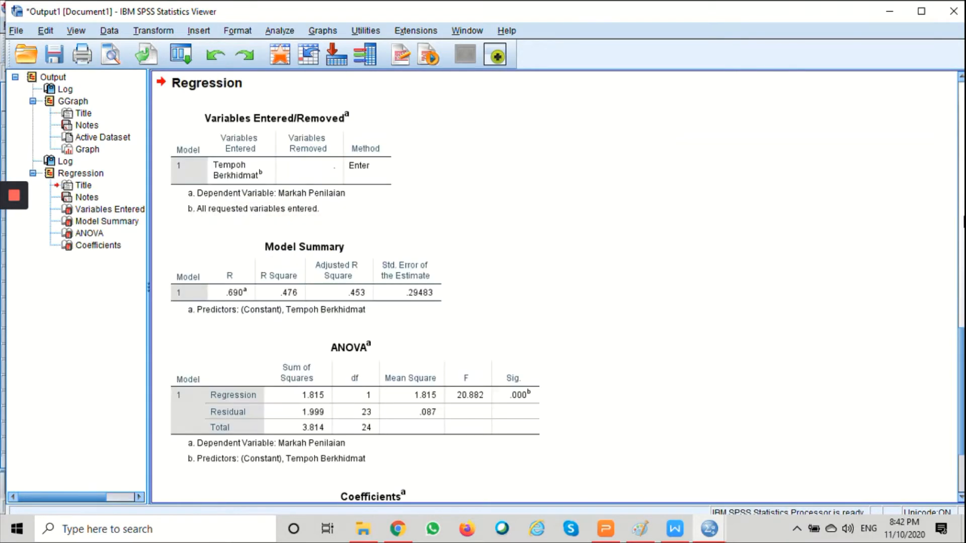
mouse_move(752, 153)
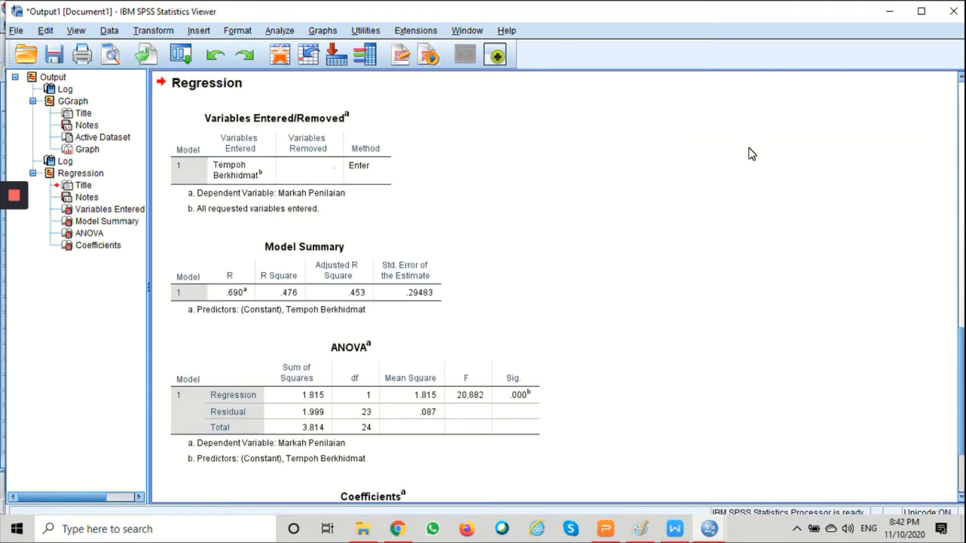
mouse_move(487, 202)
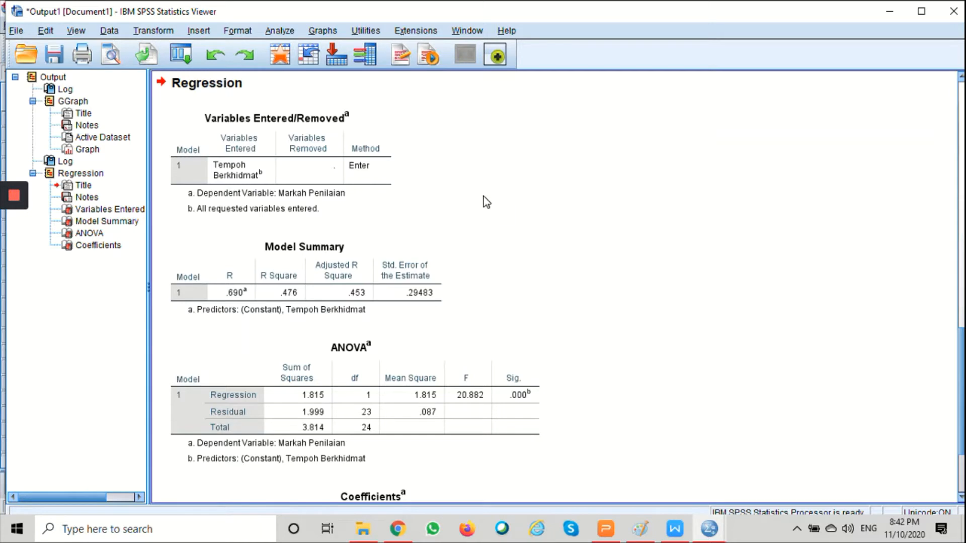
mouse_move(624, 227)
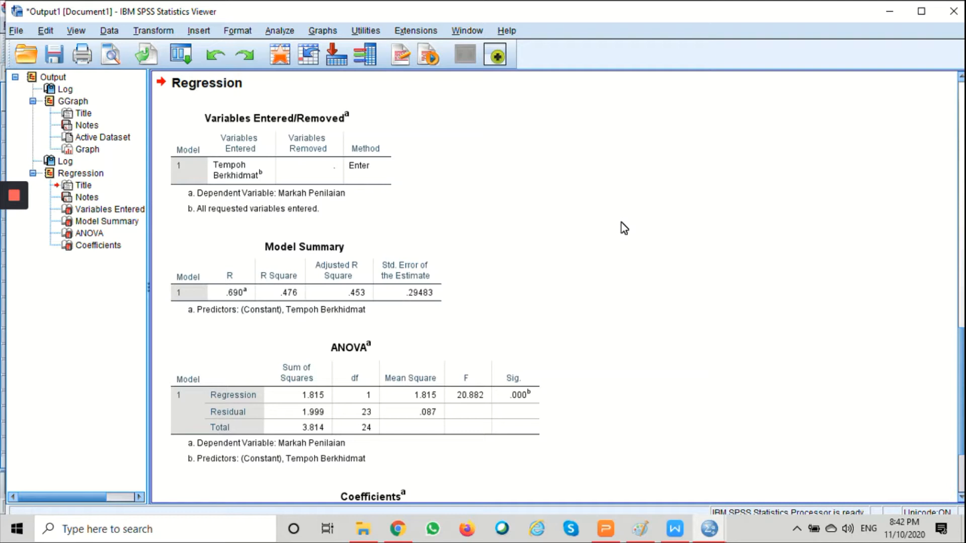
mouse_move(596, 224)
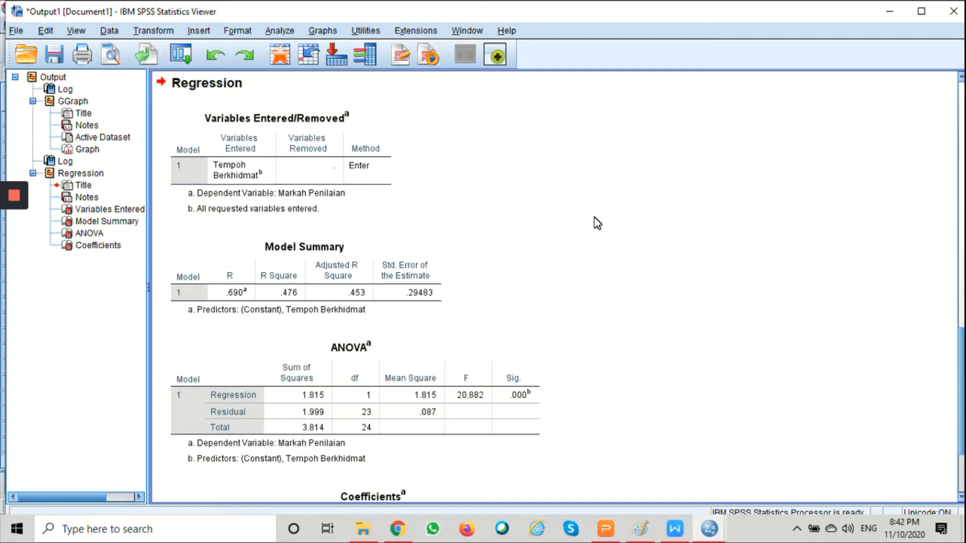
mouse_move(592, 224)
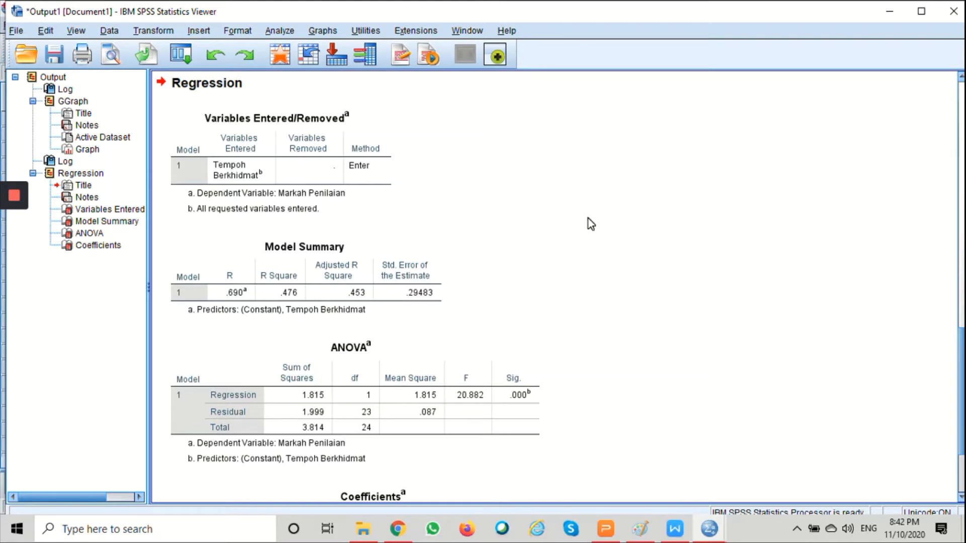
mouse_move(558, 183)
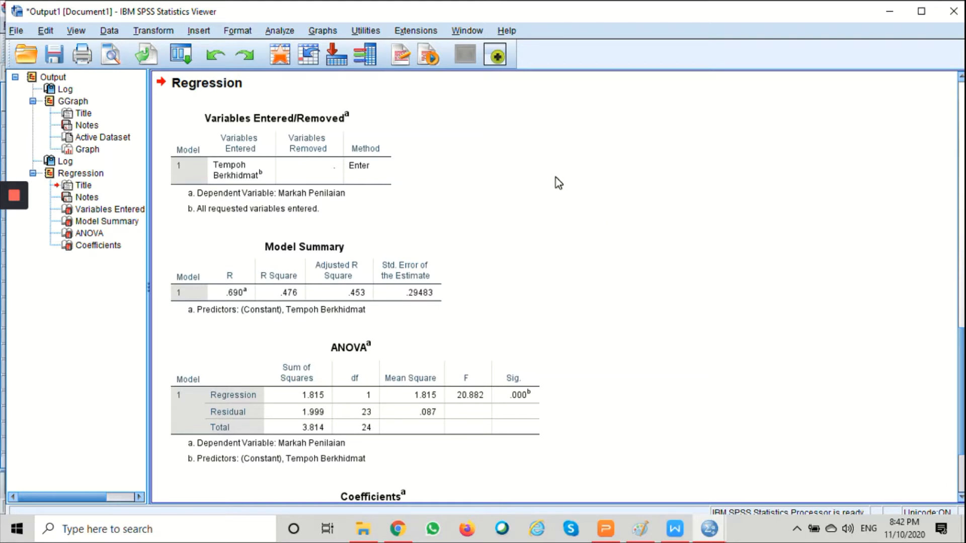
mouse_move(550, 179)
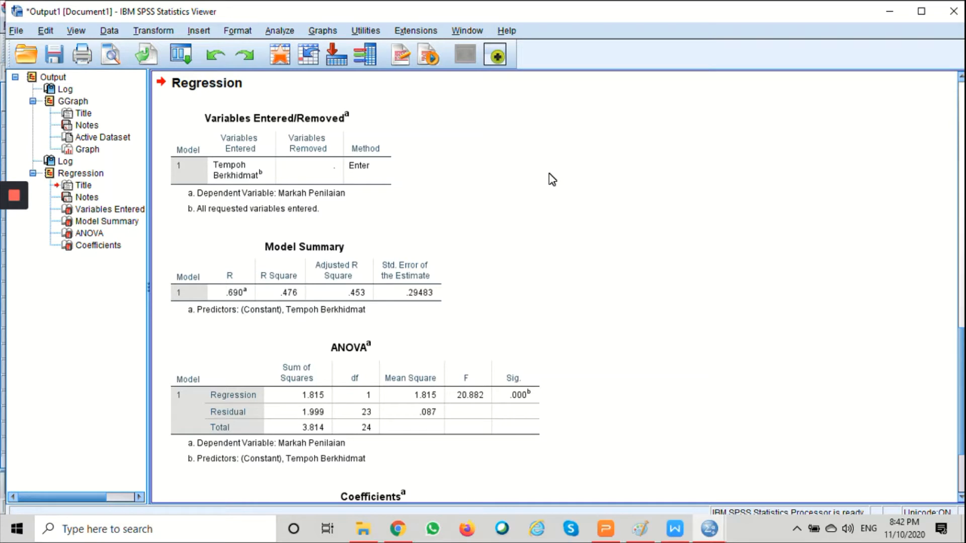
mouse_move(545, 189)
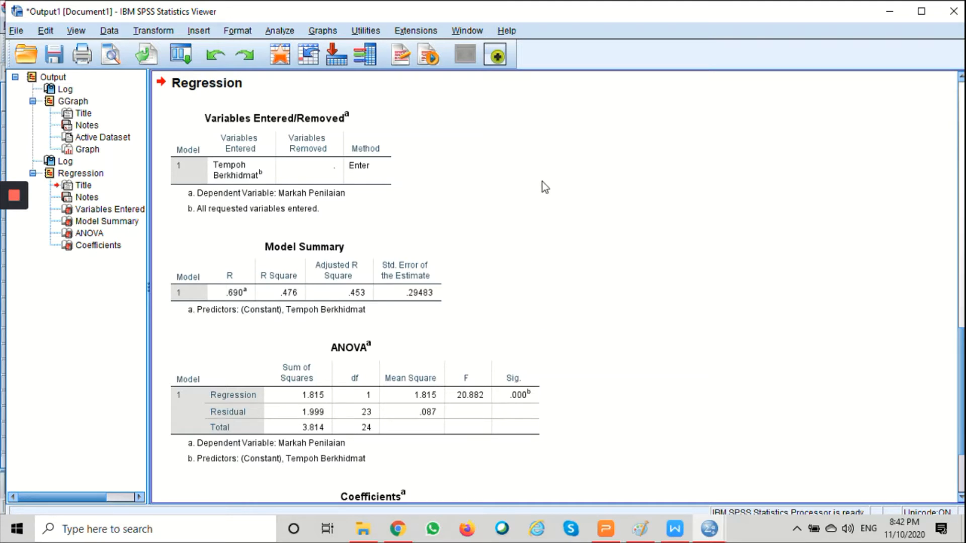
mouse_move(274, 231)
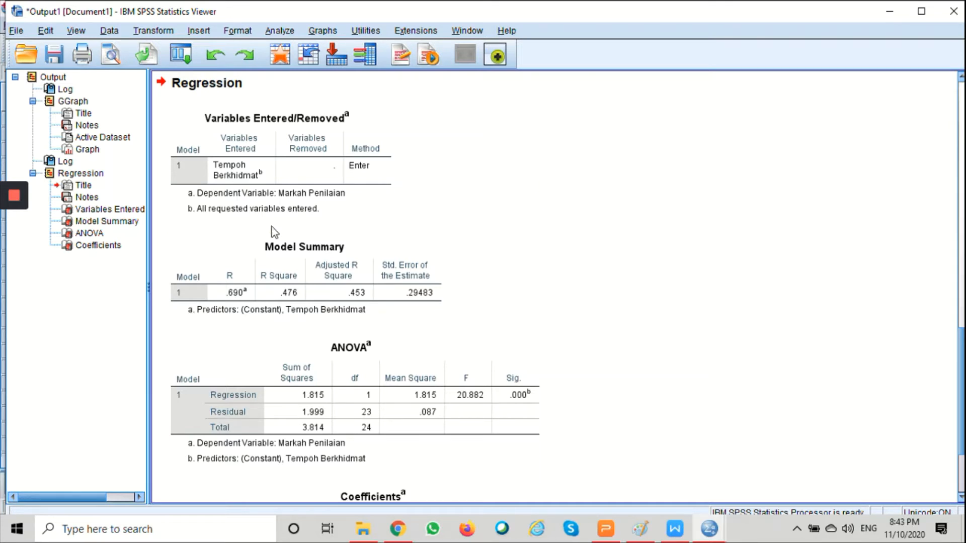
mouse_move(713, 379)
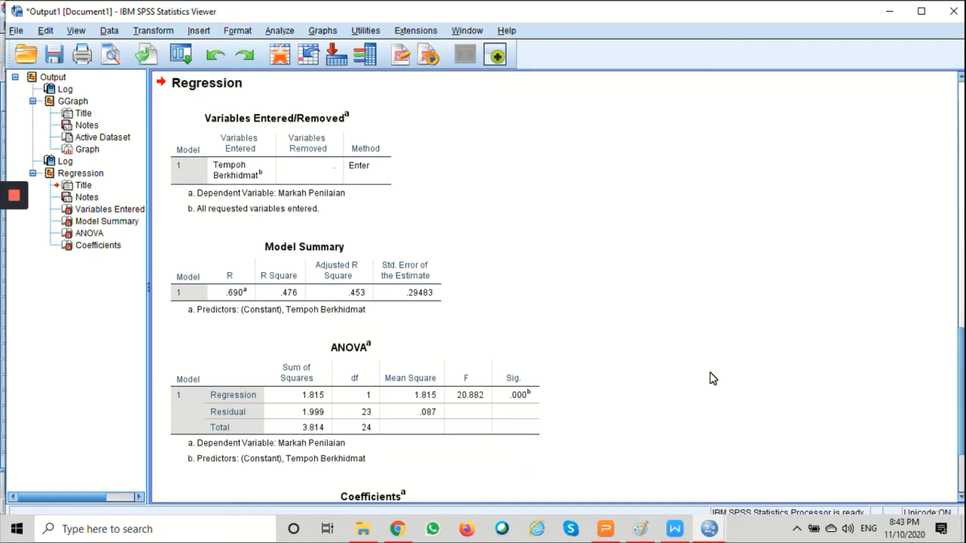
mouse_move(582, 236)
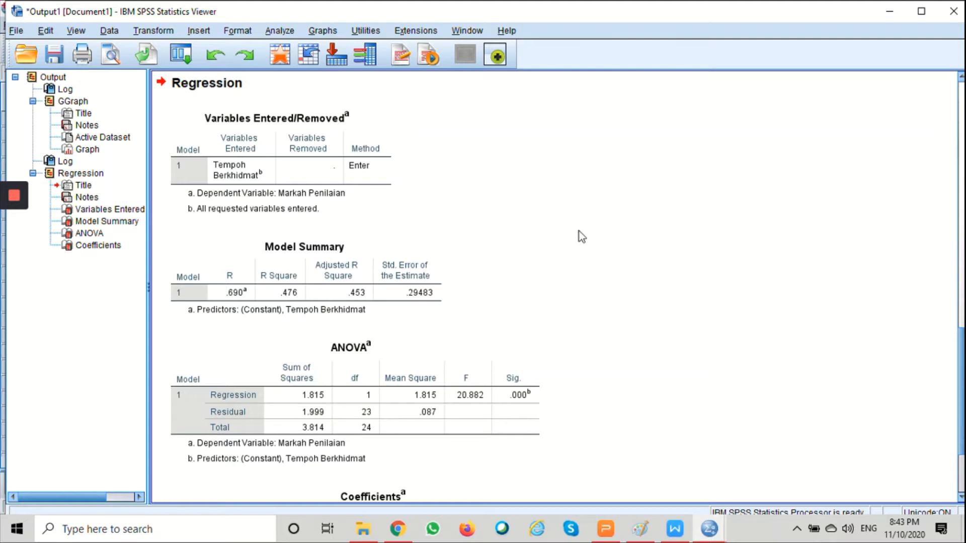
mouse_move(522, 269)
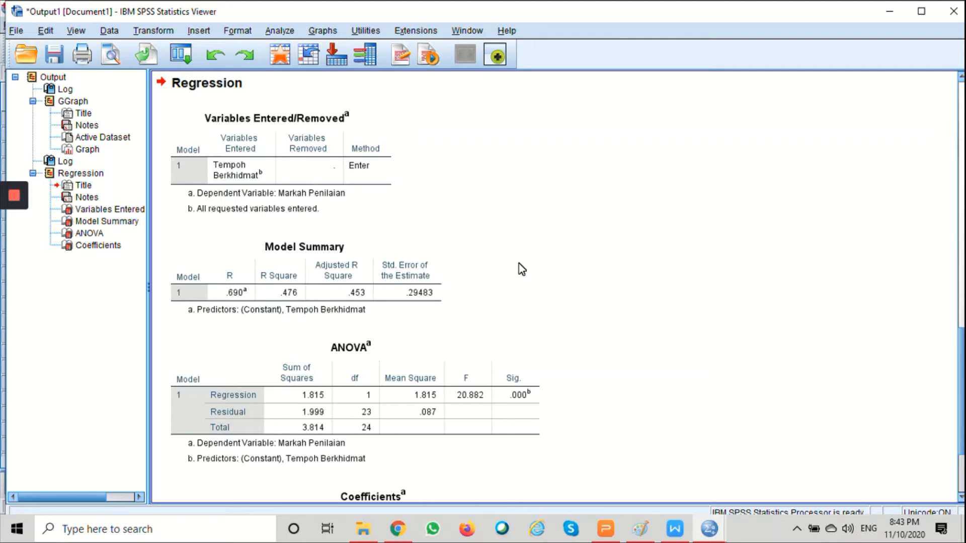
mouse_move(386, 252)
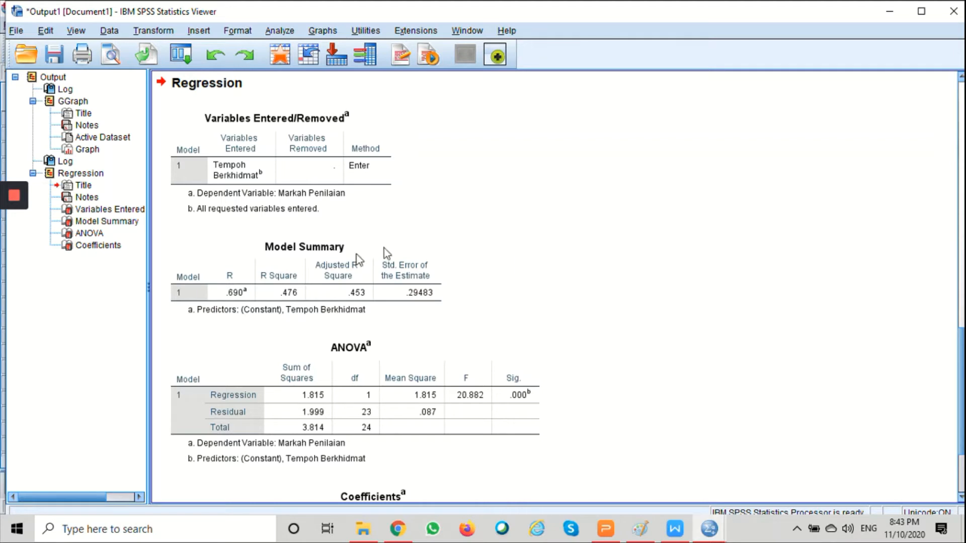
left_click(283, 273)
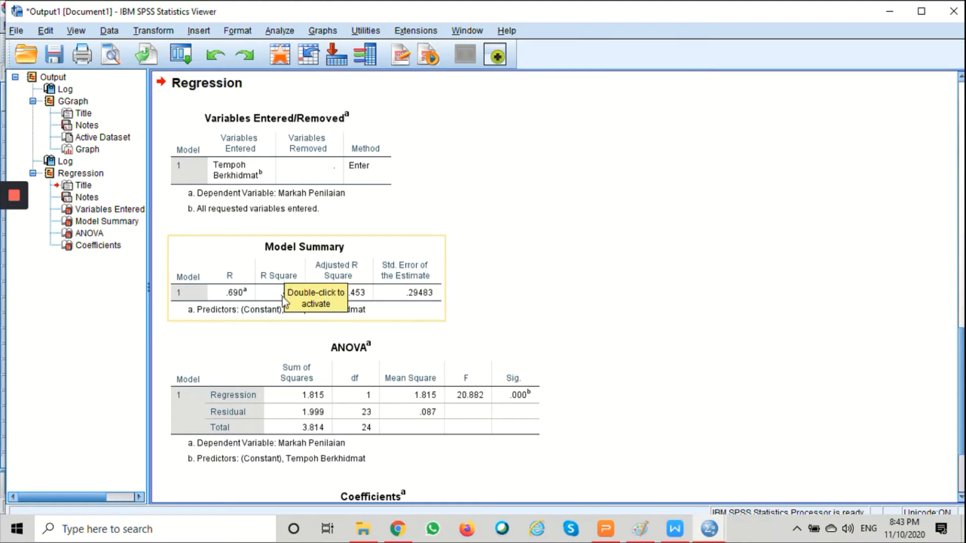
mouse_move(281, 290)
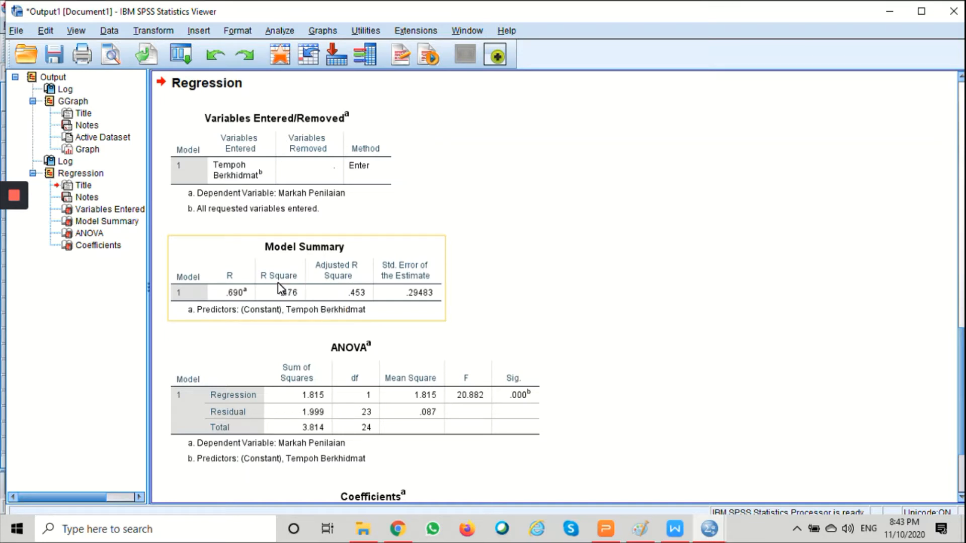
mouse_move(183, 322)
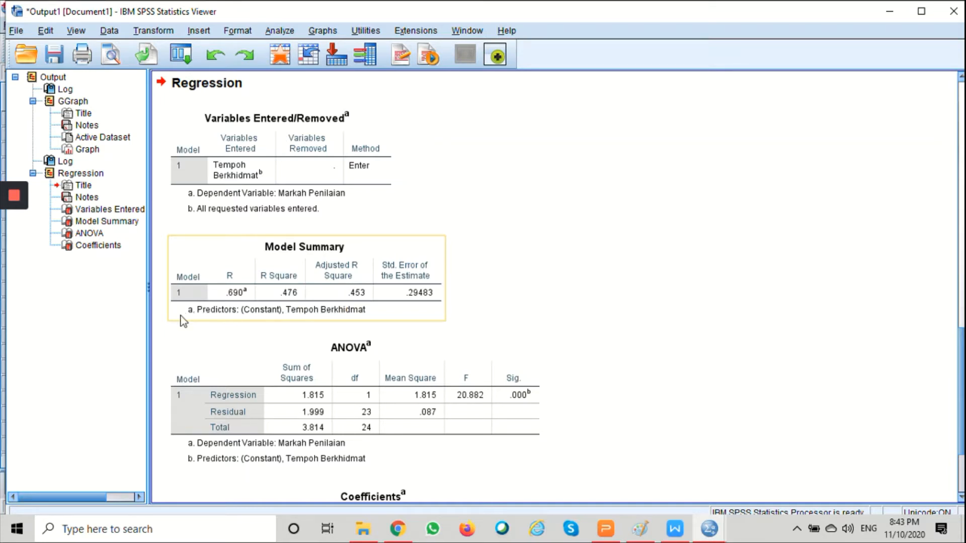
mouse_move(230, 302)
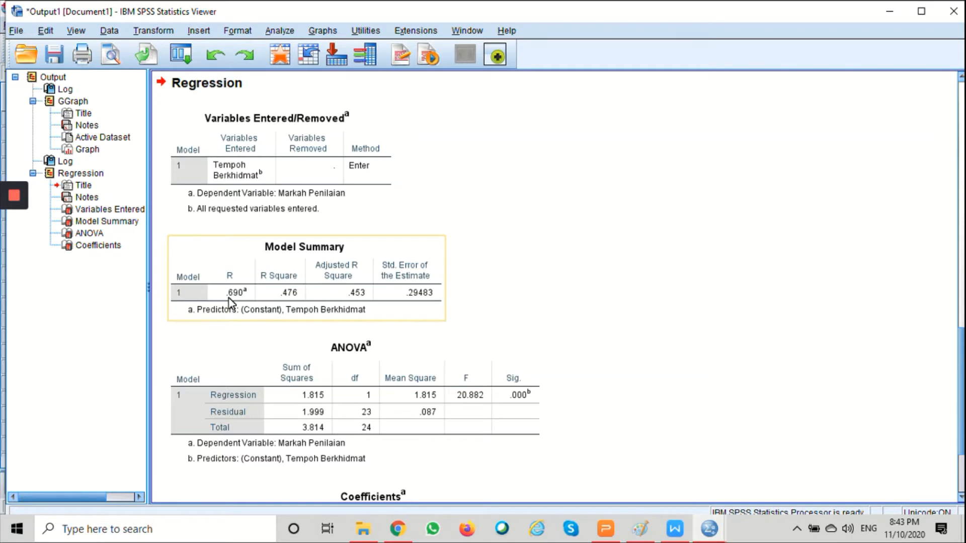
mouse_move(229, 301)
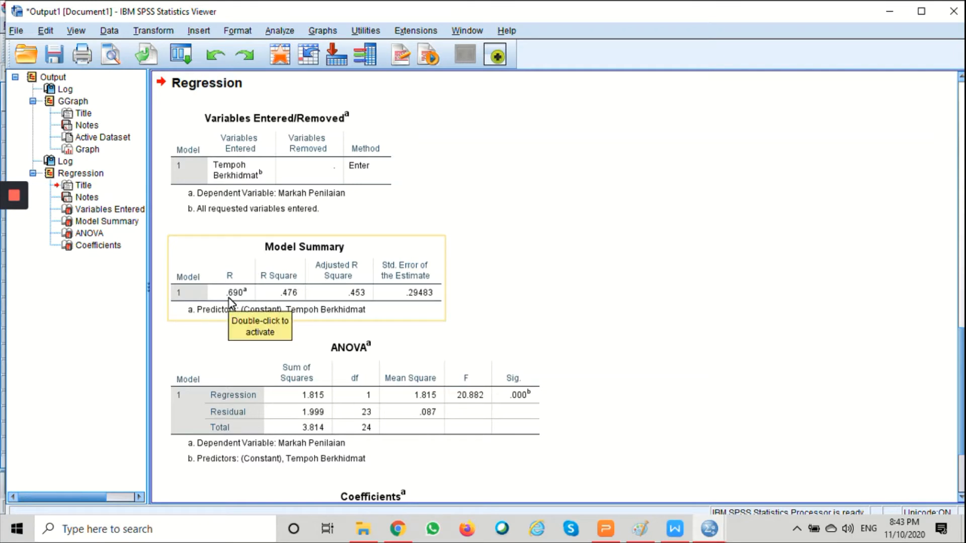
mouse_move(226, 333)
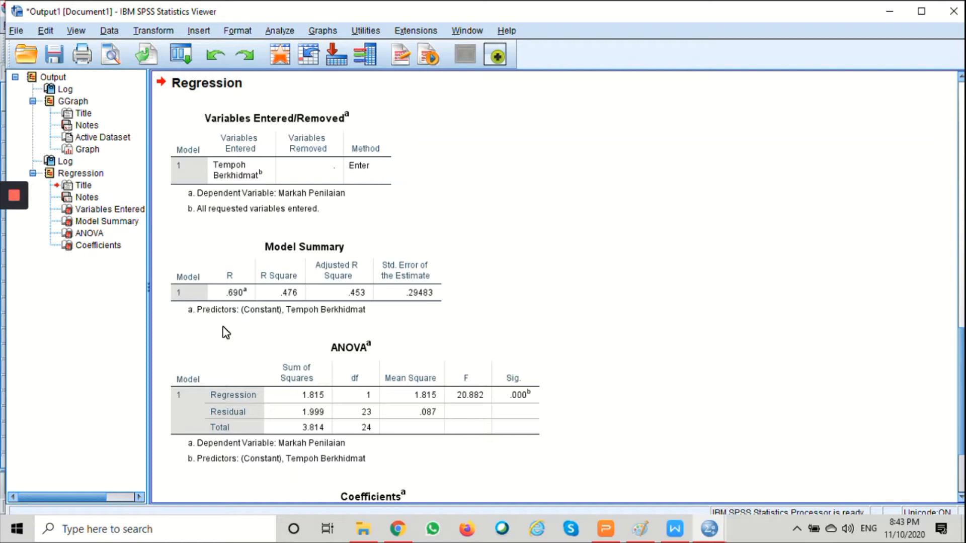
left_click(304, 278)
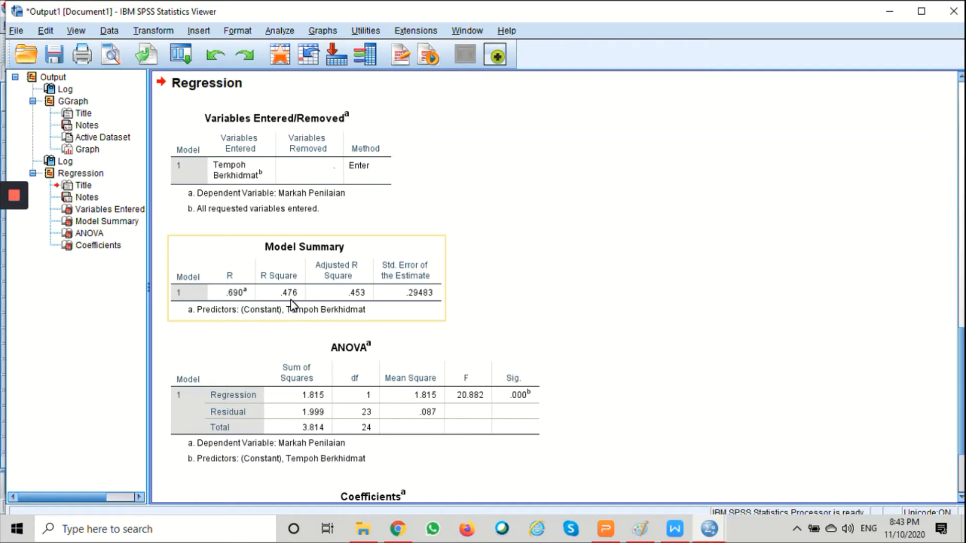
mouse_move(293, 304)
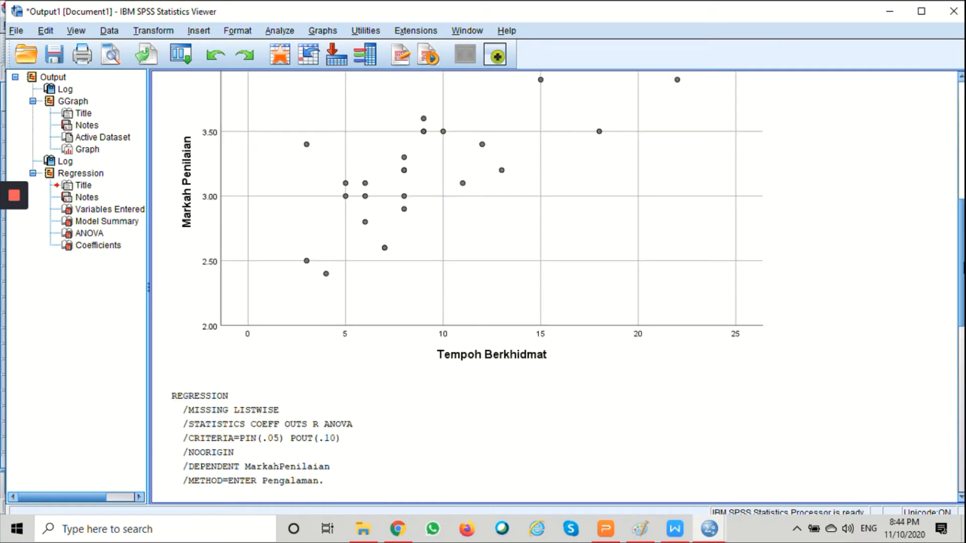
scroll("down", 3)
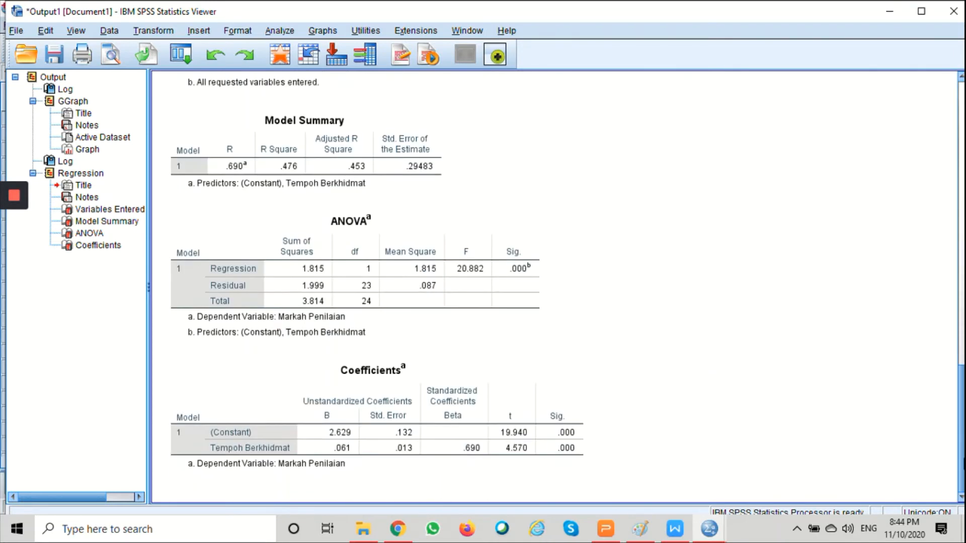
mouse_move(665, 433)
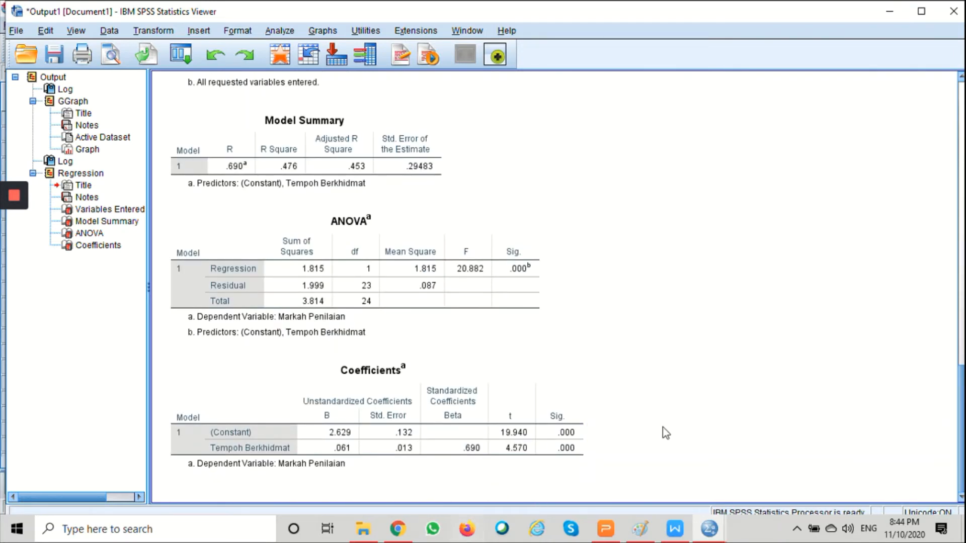
mouse_move(621, 504)
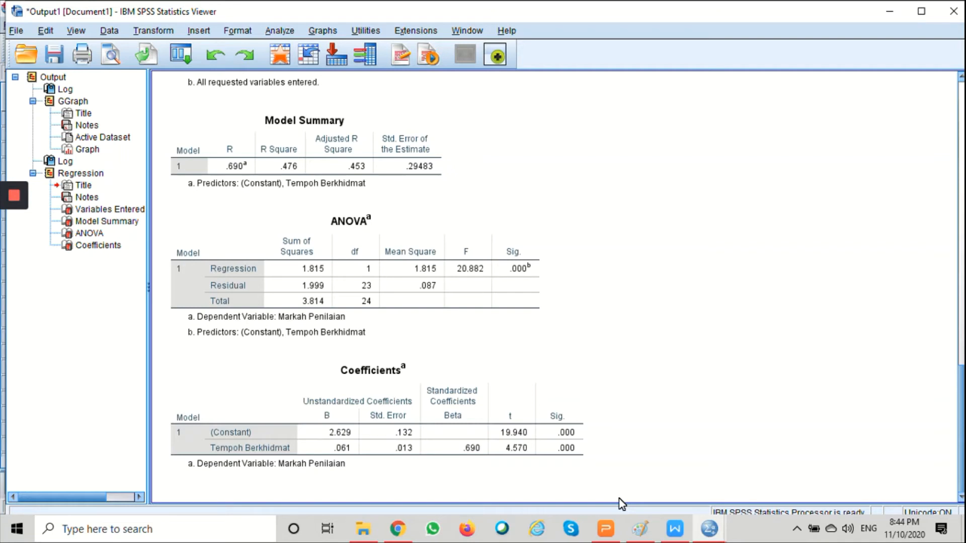
mouse_move(605, 445)
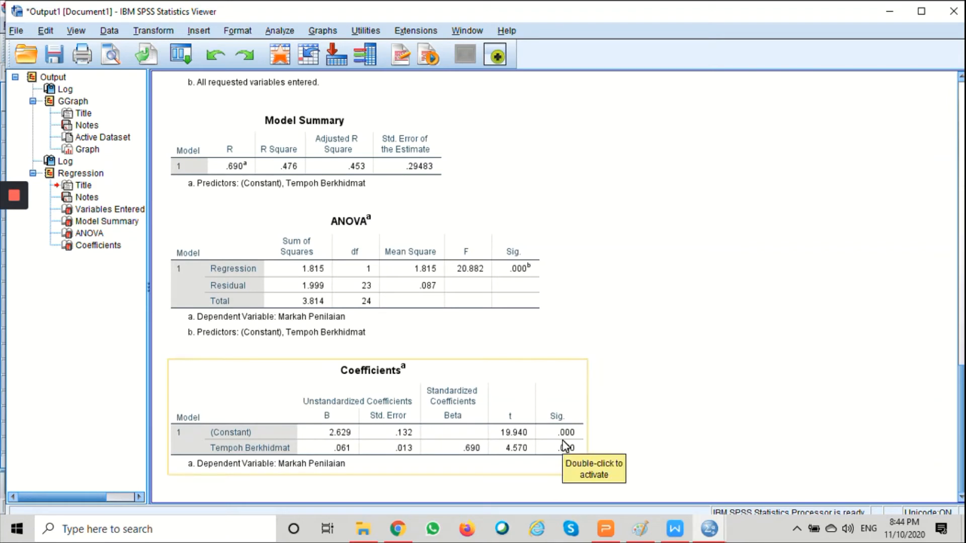
mouse_move(552, 410)
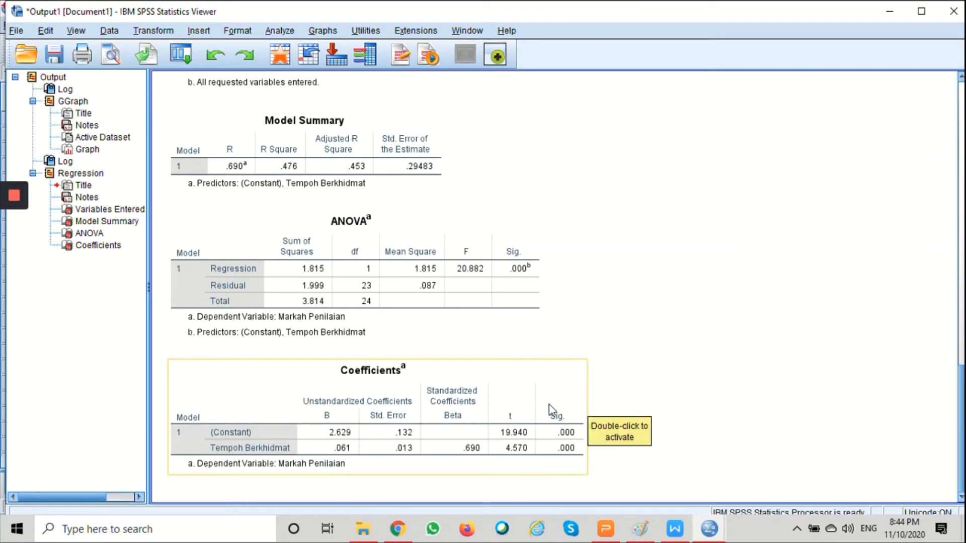
mouse_move(567, 459)
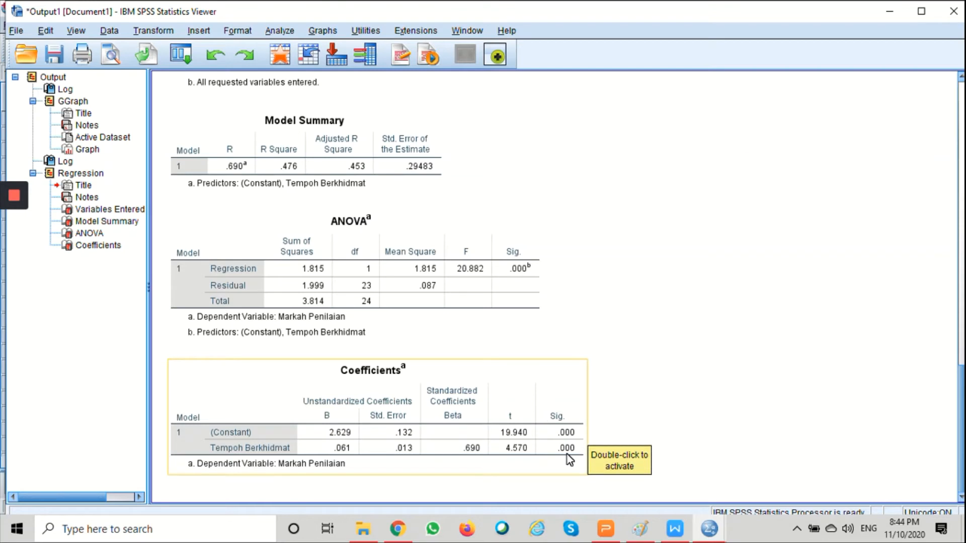
mouse_move(567, 444)
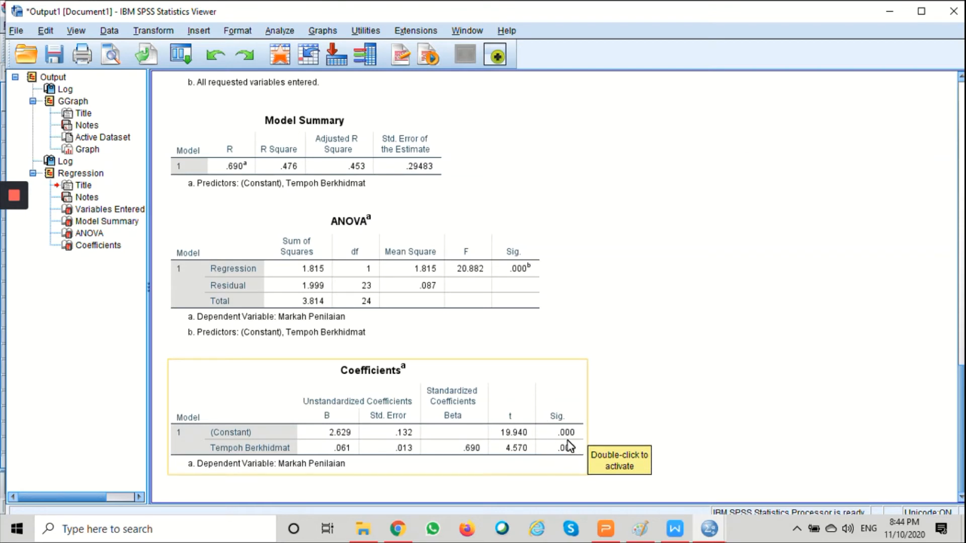
mouse_move(563, 462)
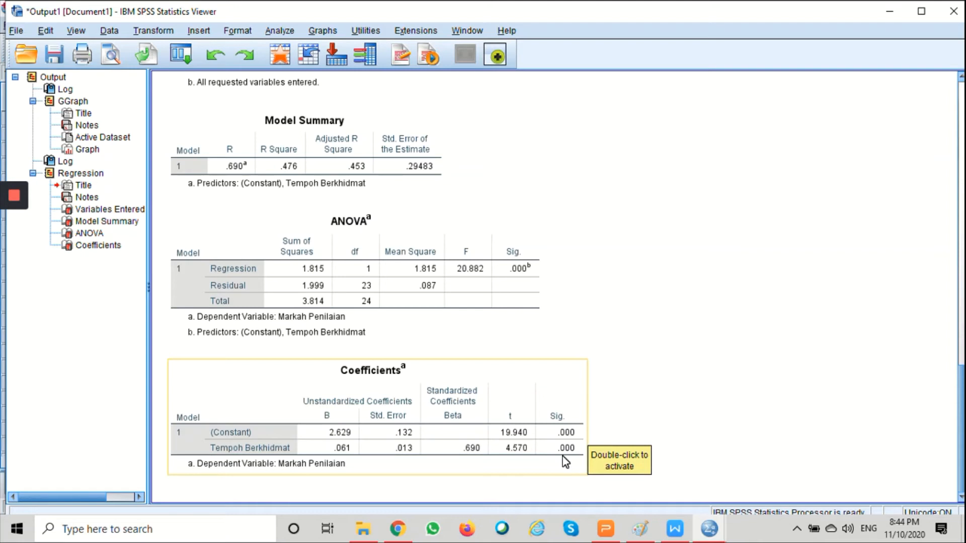
mouse_move(552, 471)
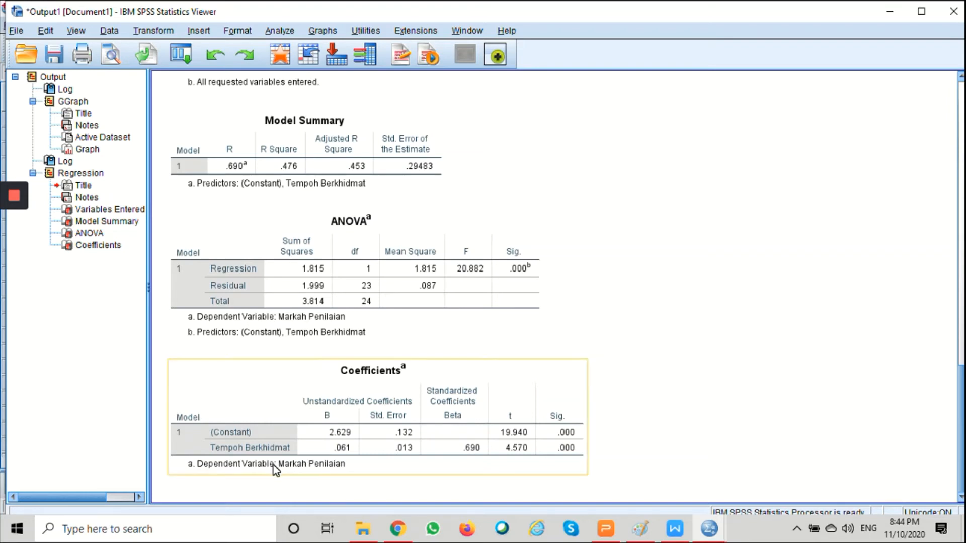
mouse_move(233, 455)
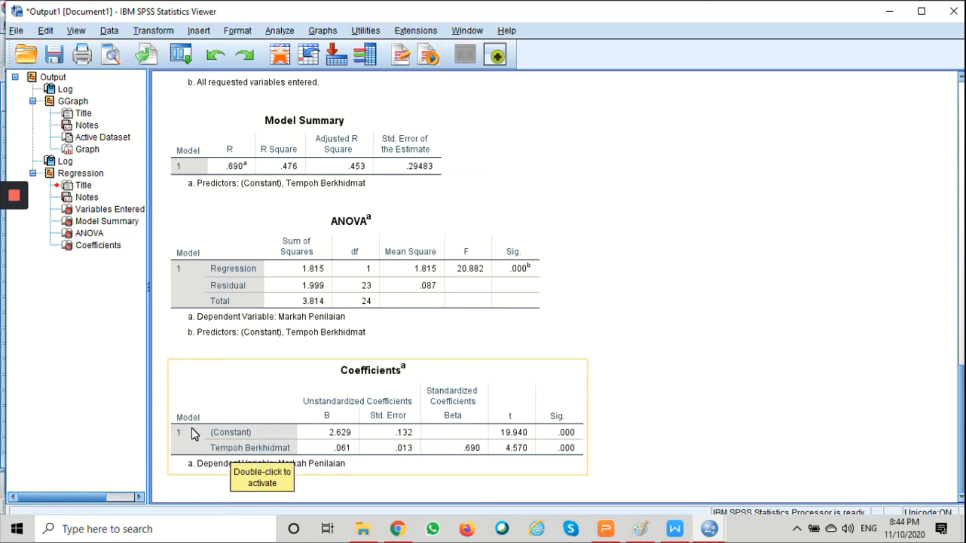
mouse_move(338, 438)
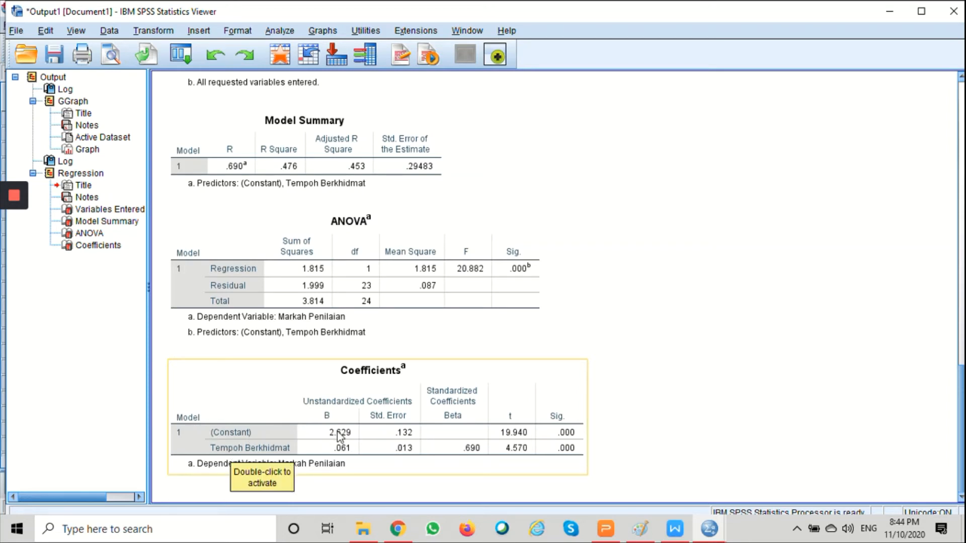
mouse_move(350, 443)
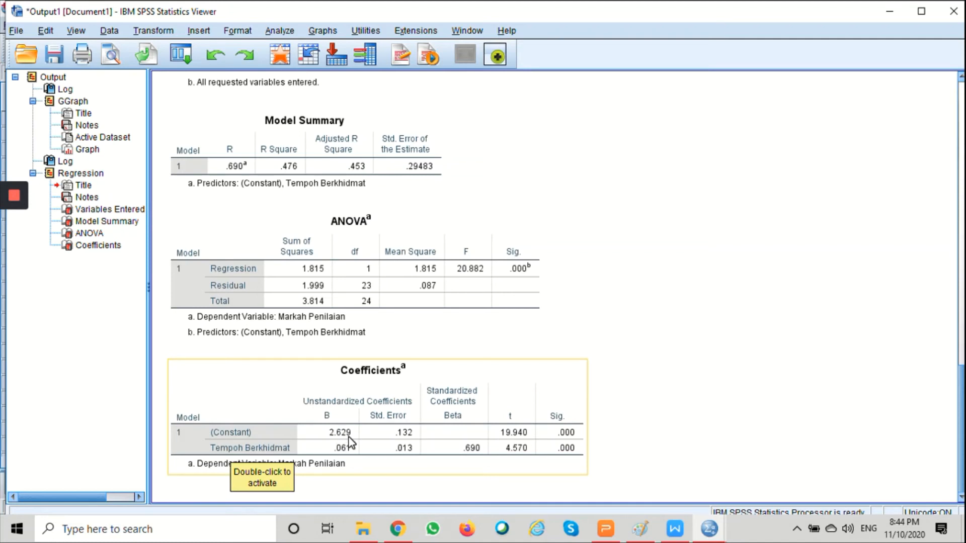
mouse_move(351, 450)
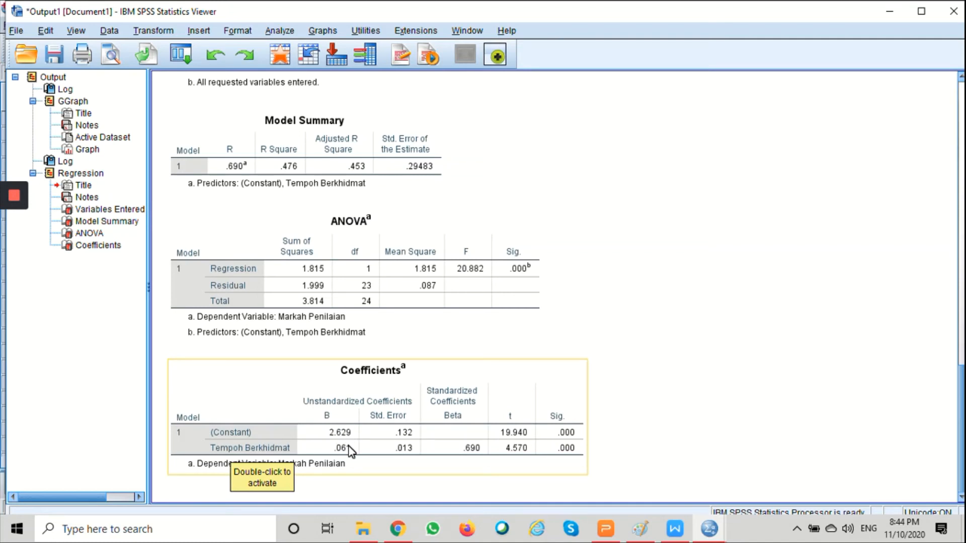
mouse_move(351, 441)
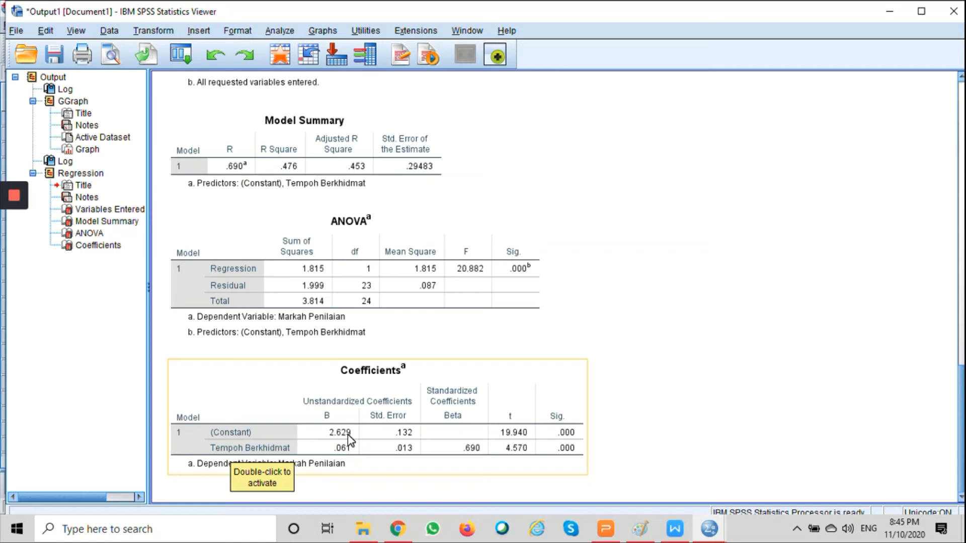
mouse_move(342, 447)
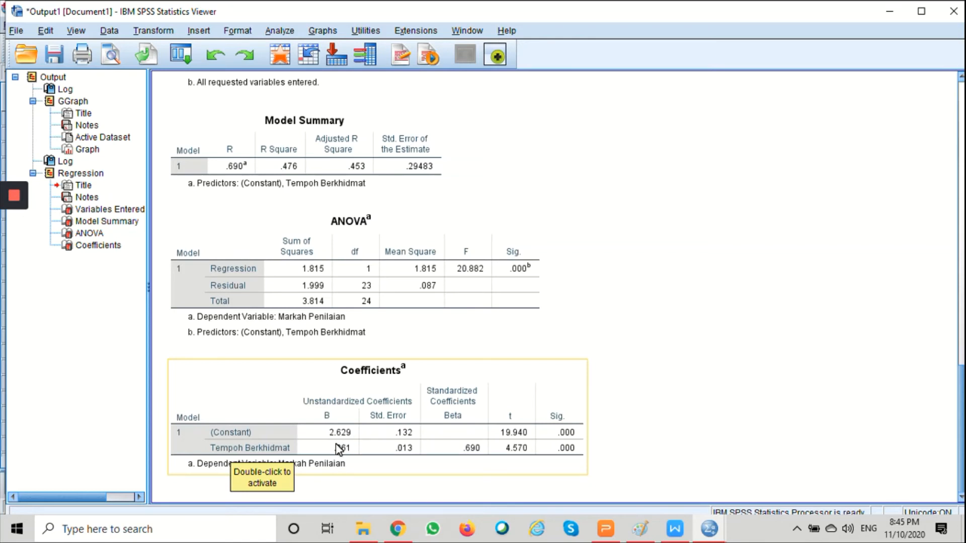
mouse_move(295, 438)
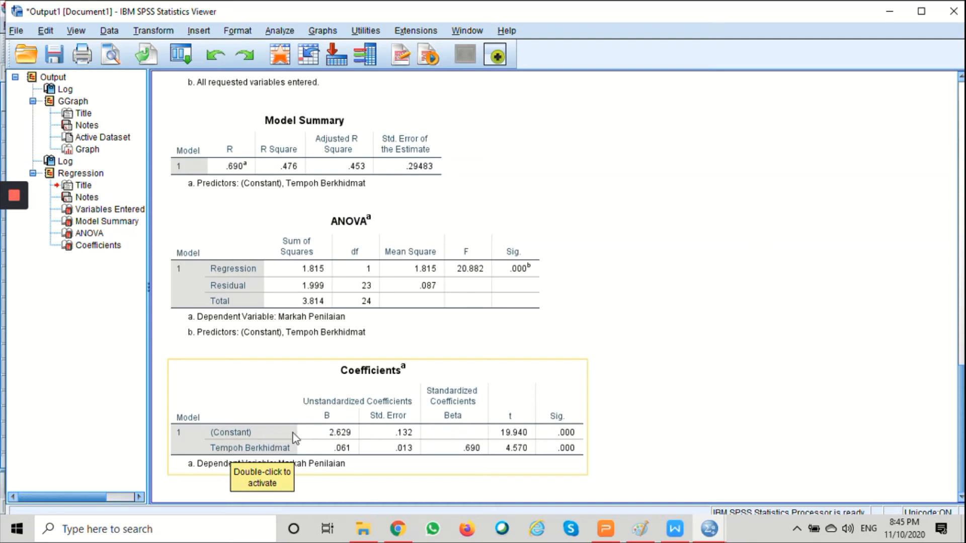
mouse_move(281, 459)
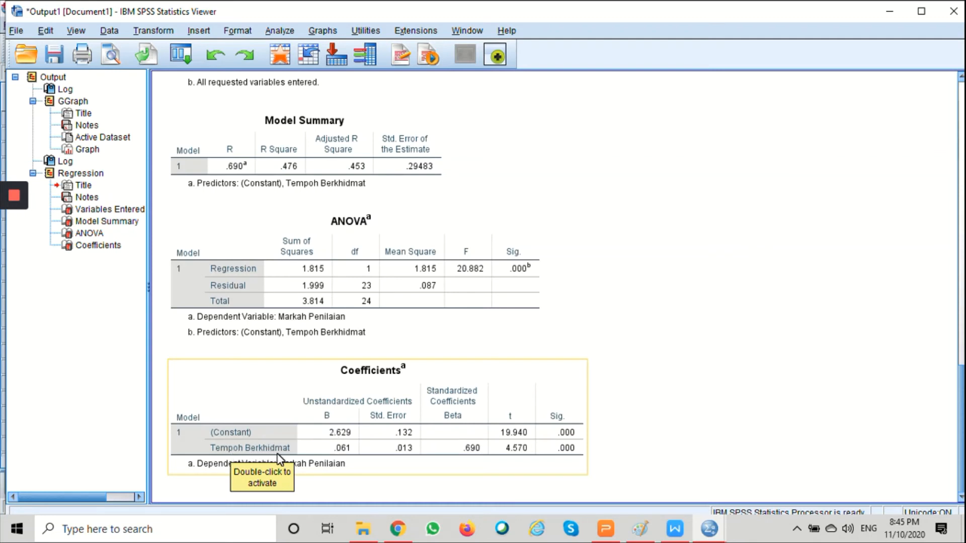
mouse_move(336, 455)
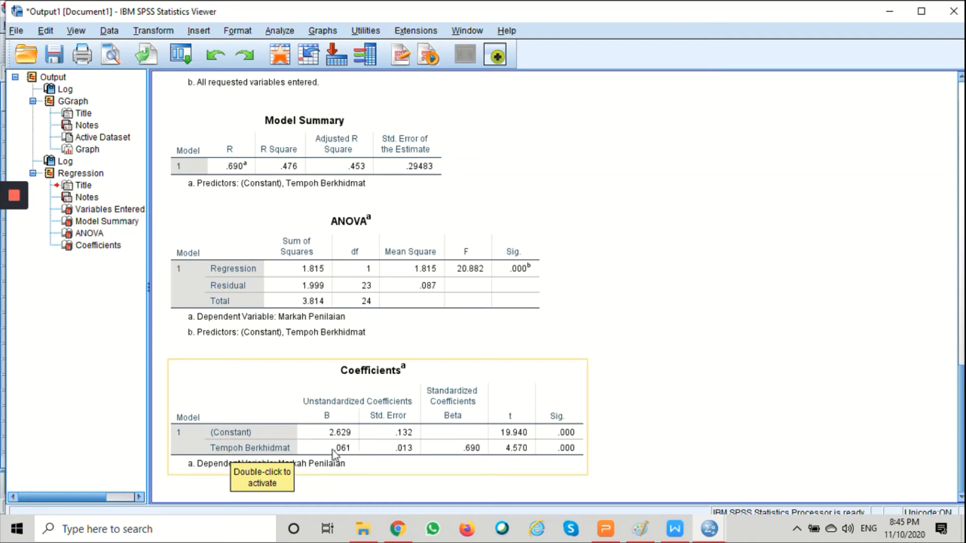
mouse_move(354, 461)
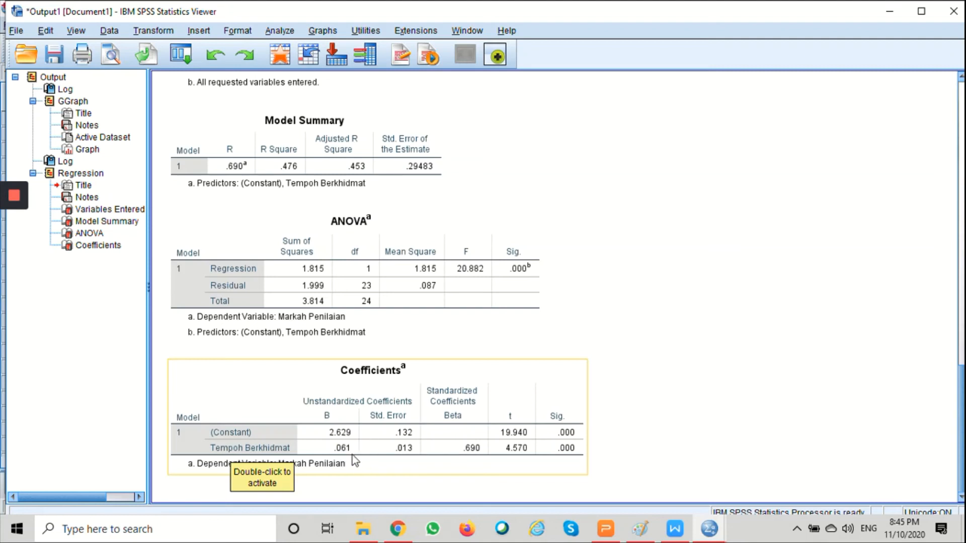
mouse_move(339, 461)
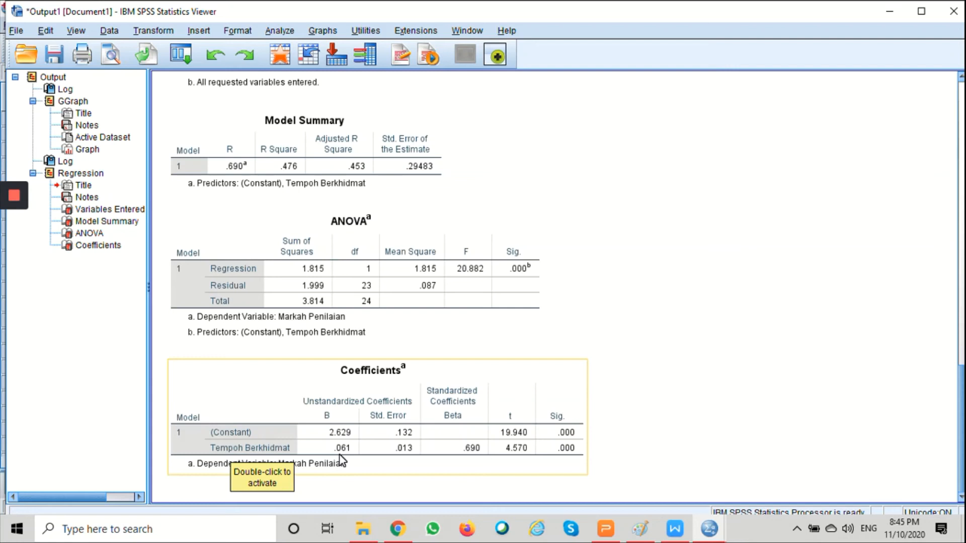
mouse_move(338, 451)
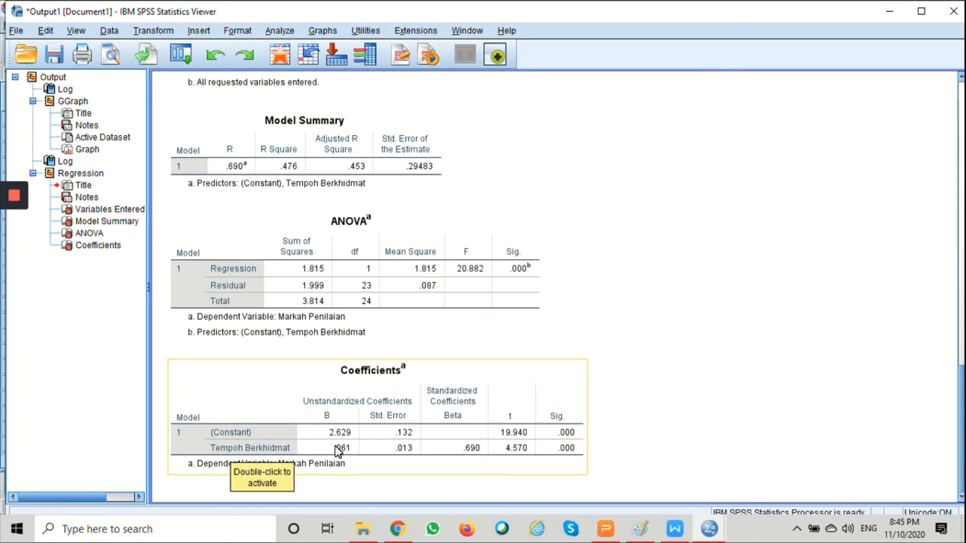
mouse_move(379, 454)
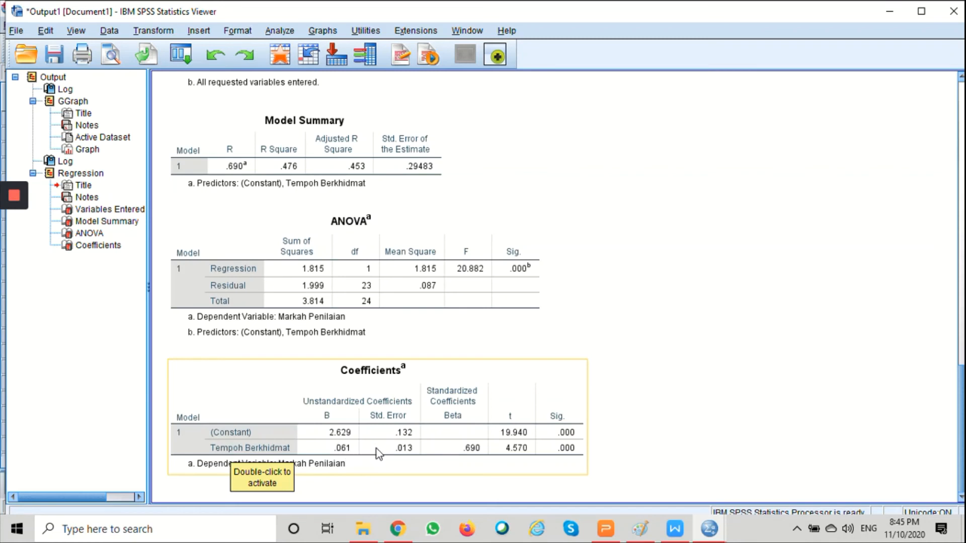
mouse_move(363, 454)
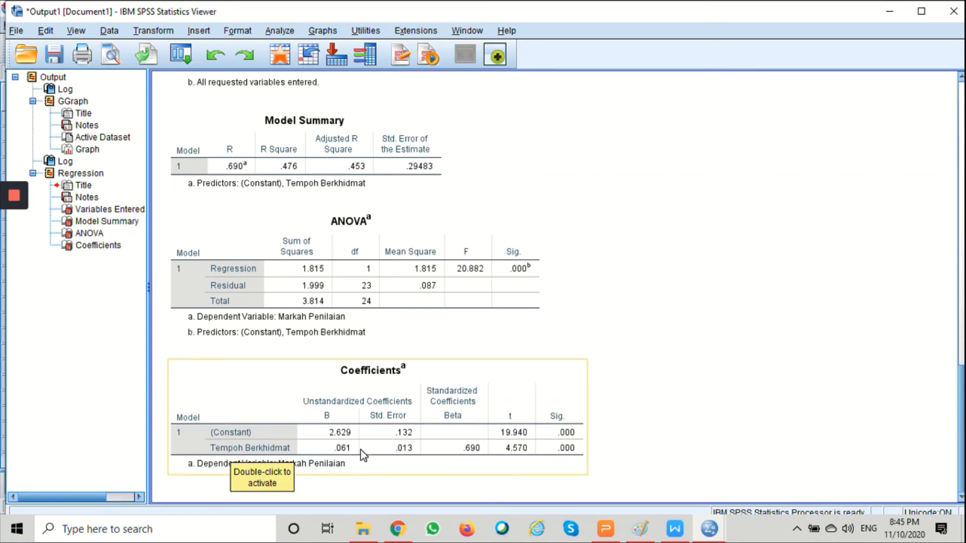
mouse_move(357, 455)
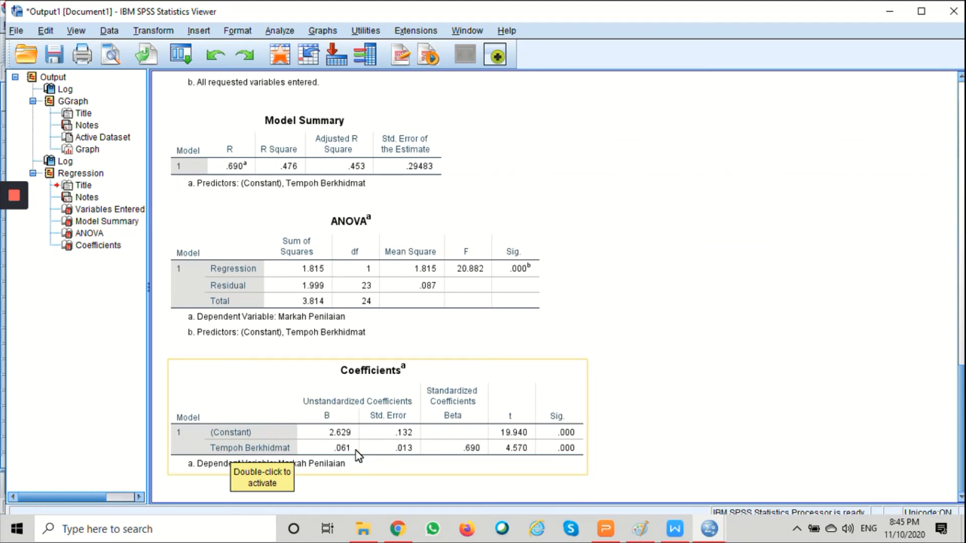
mouse_move(572, 482)
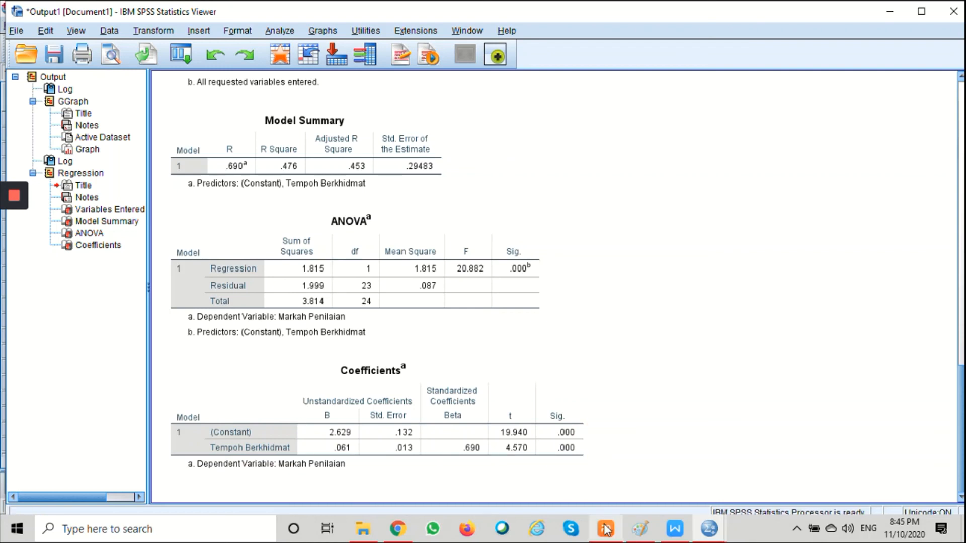
- Switch to slide 29 showing Markah Penilaian = 2.629 + (0.061 x Tempoh Berkhidmat)
left_click(605, 528)
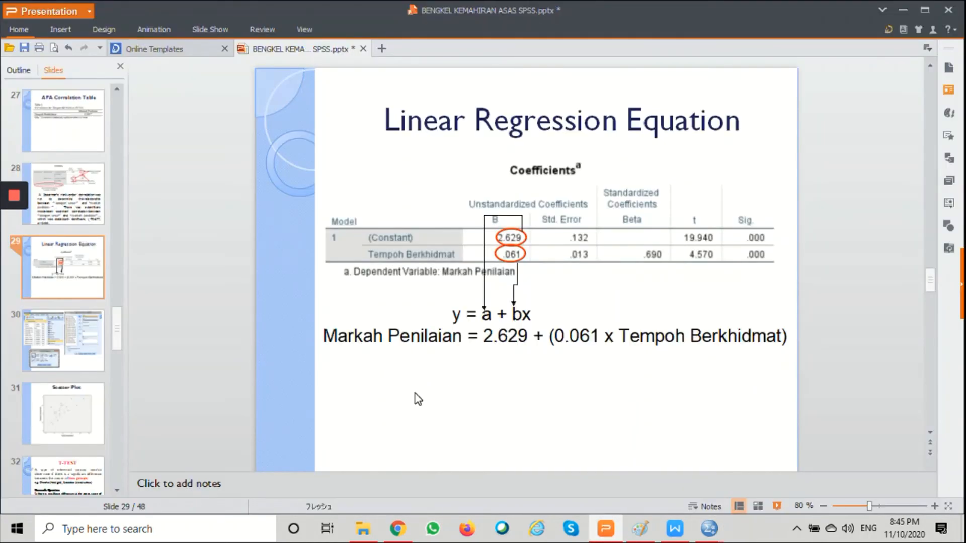
mouse_move(423, 361)
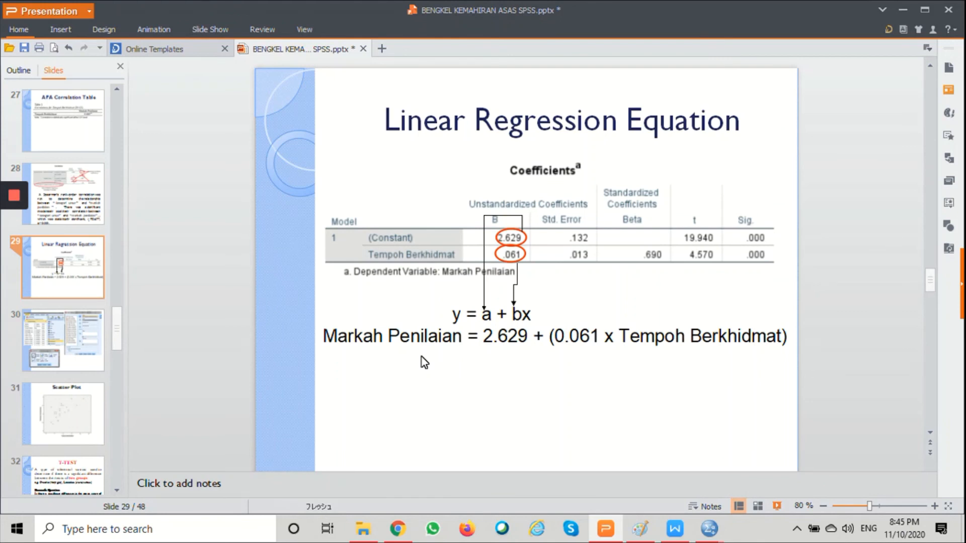
mouse_move(370, 342)
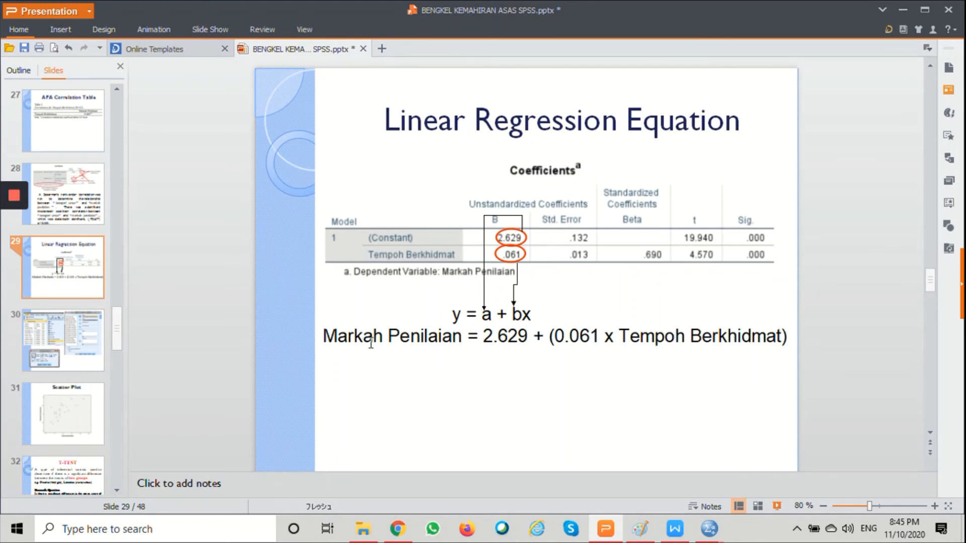
mouse_move(493, 355)
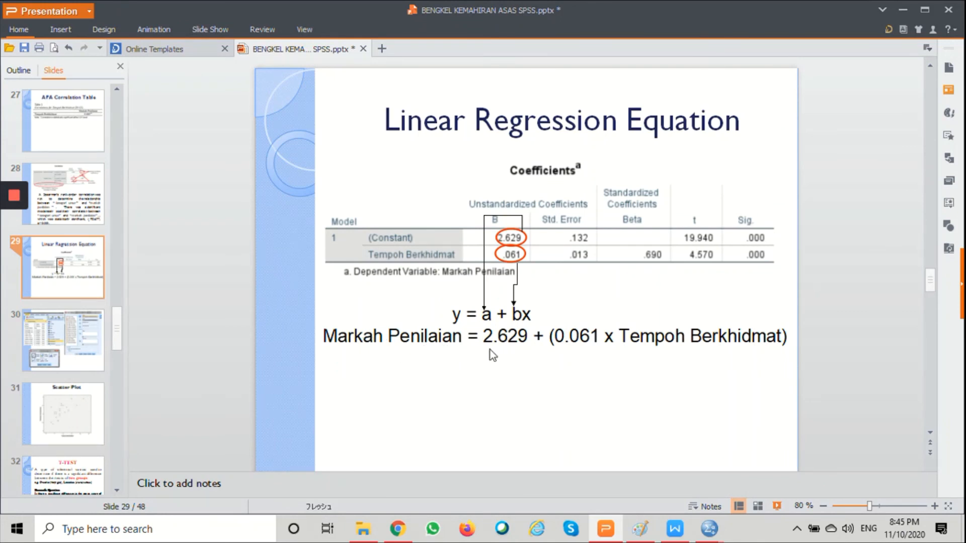
mouse_move(520, 346)
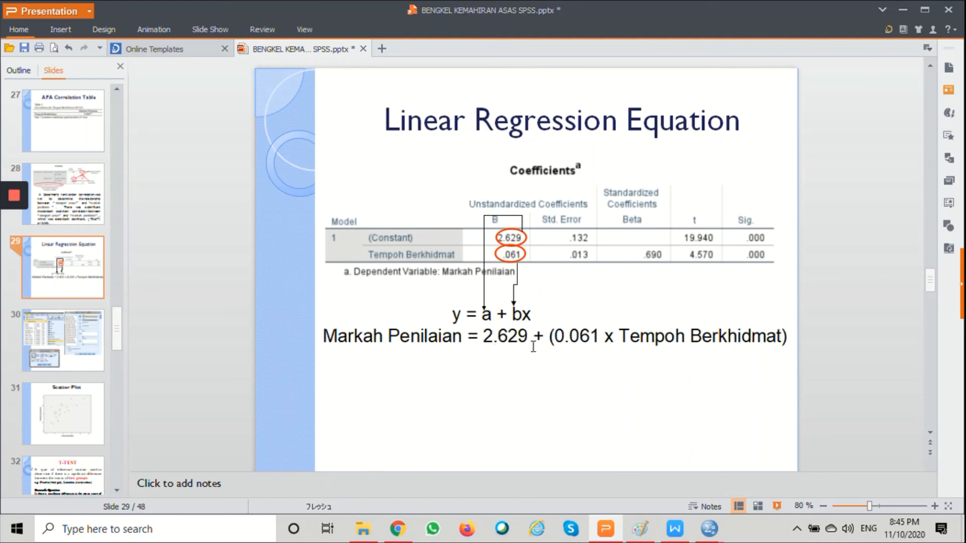
mouse_move(595, 345)
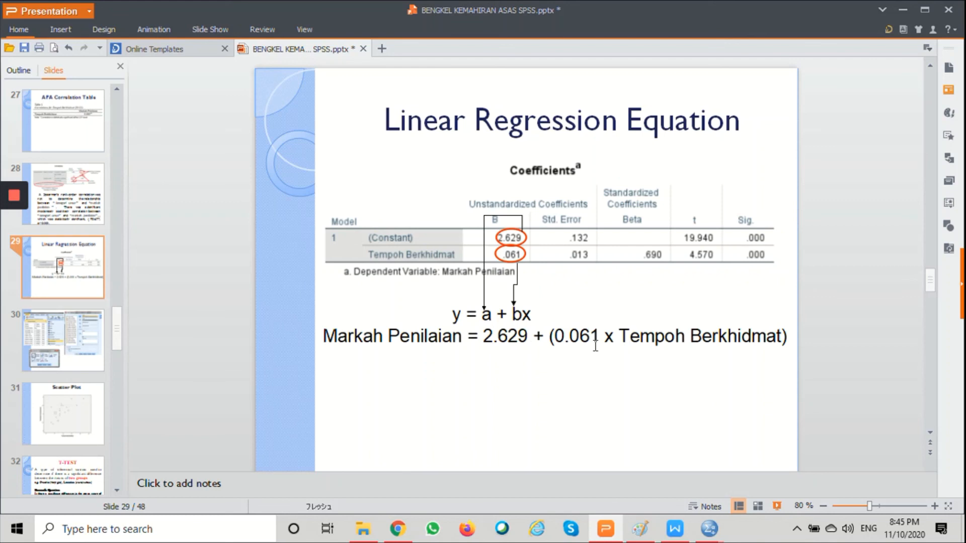
mouse_move(566, 330)
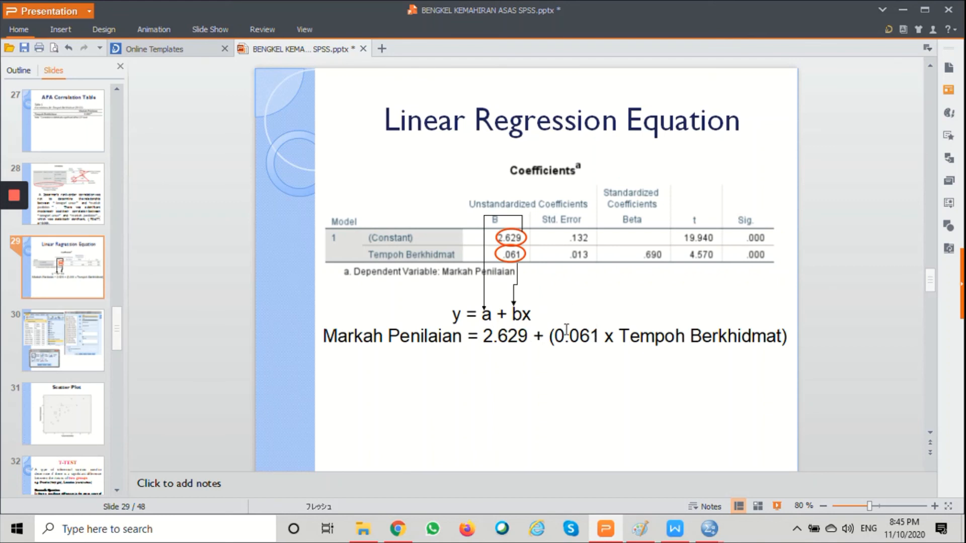
mouse_move(722, 356)
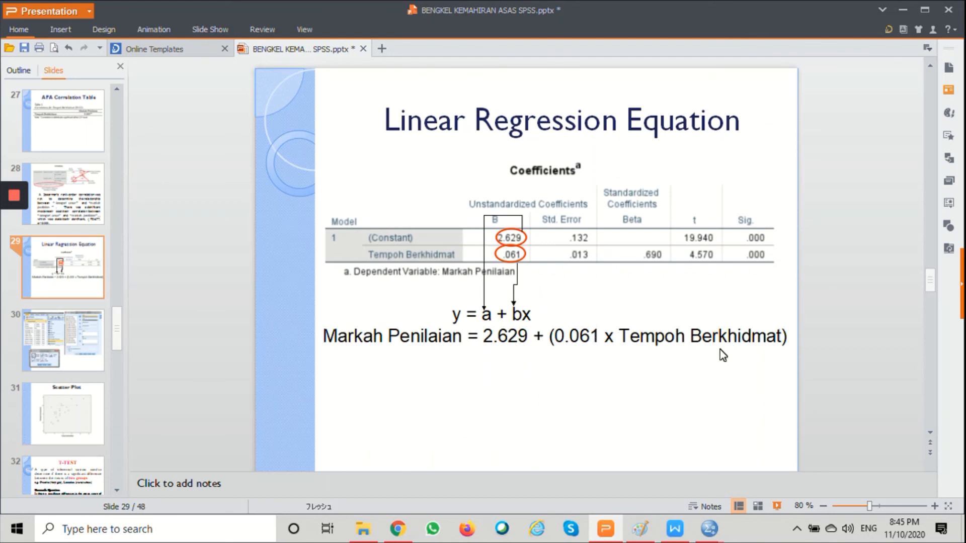